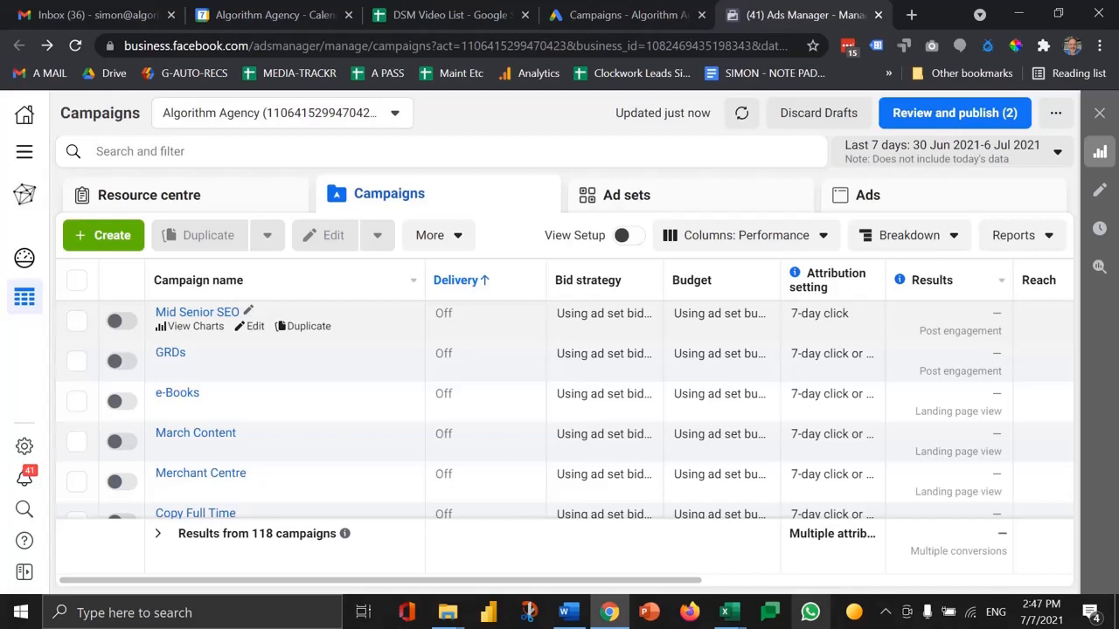
mouse_move(486, 184)
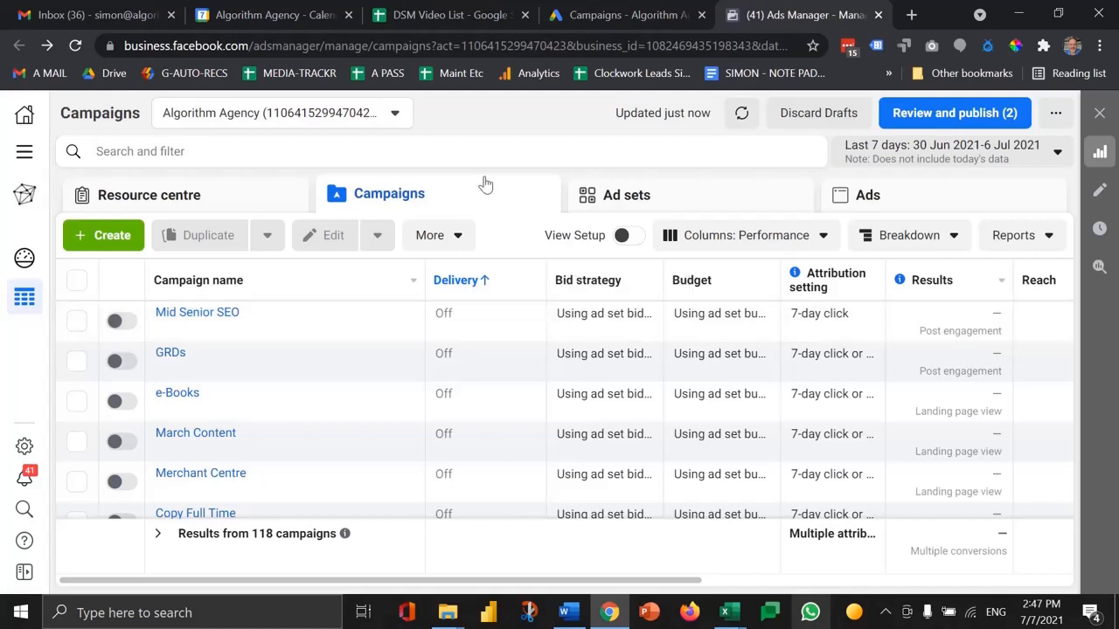
Step: Open the All tools panel from the Campaigns page sidebar
left_click(282, 112)
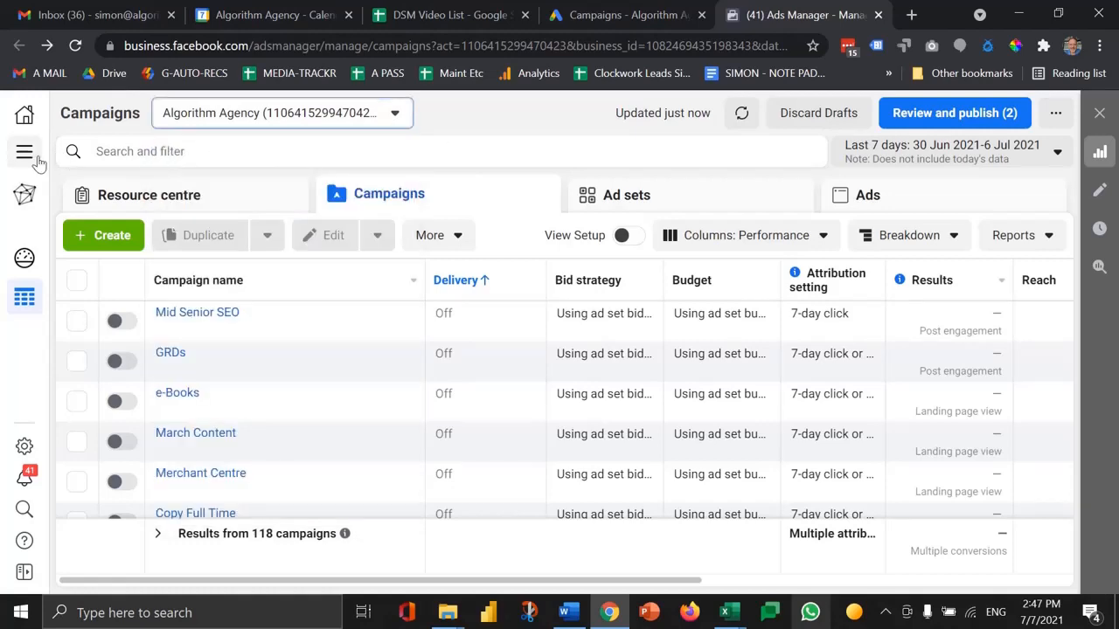
left_click(24, 151)
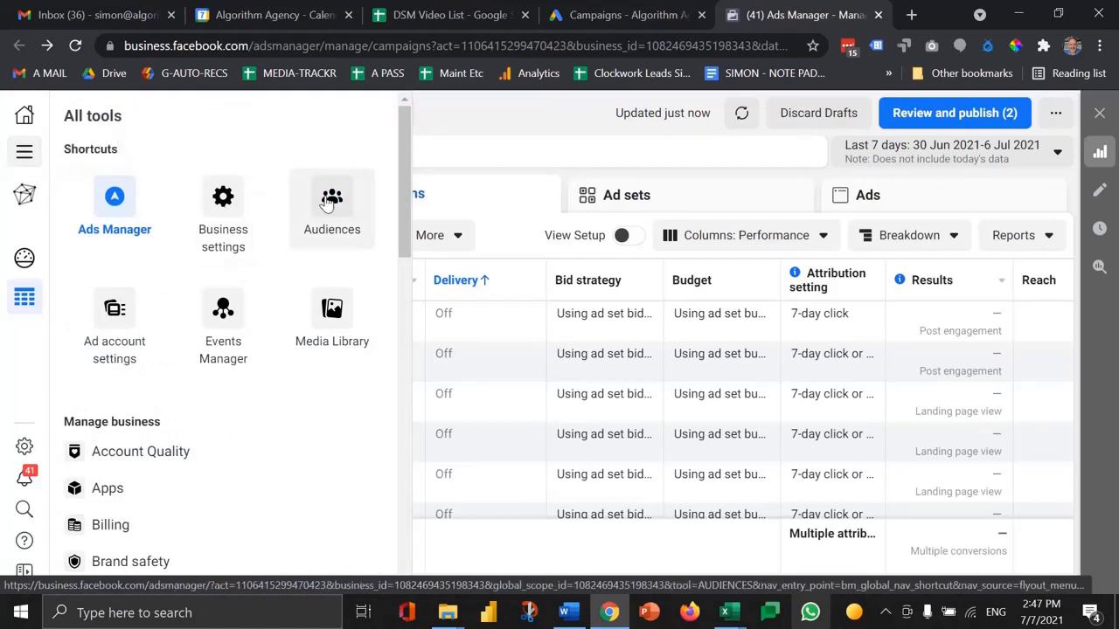
Step: Go to Audiences and choose to create a new Saved Audience
left_click(332, 206)
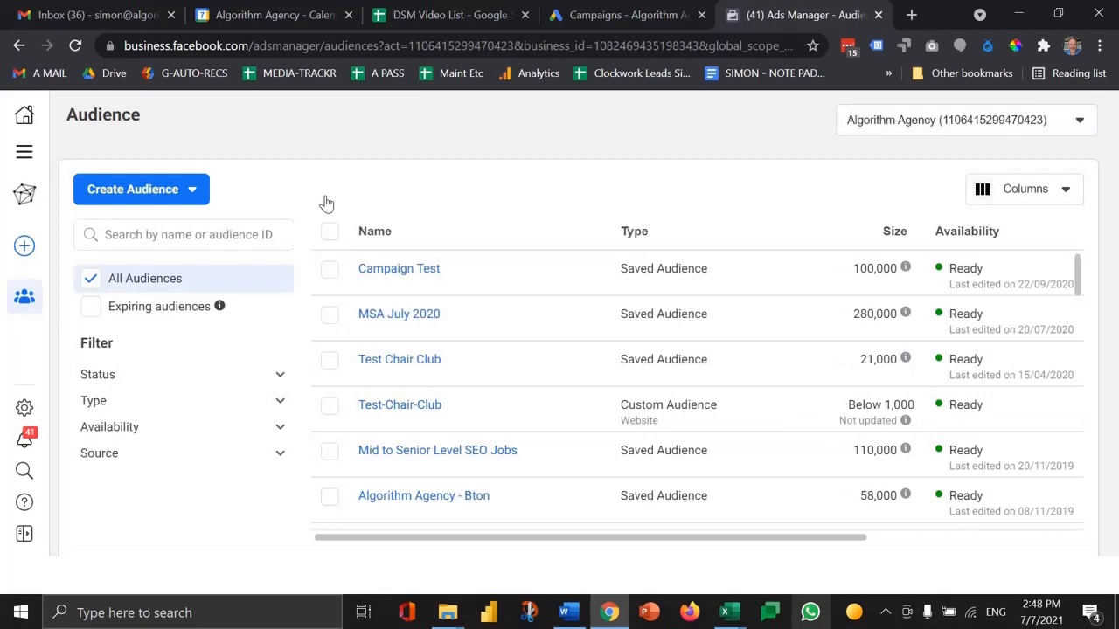
mouse_move(258, 219)
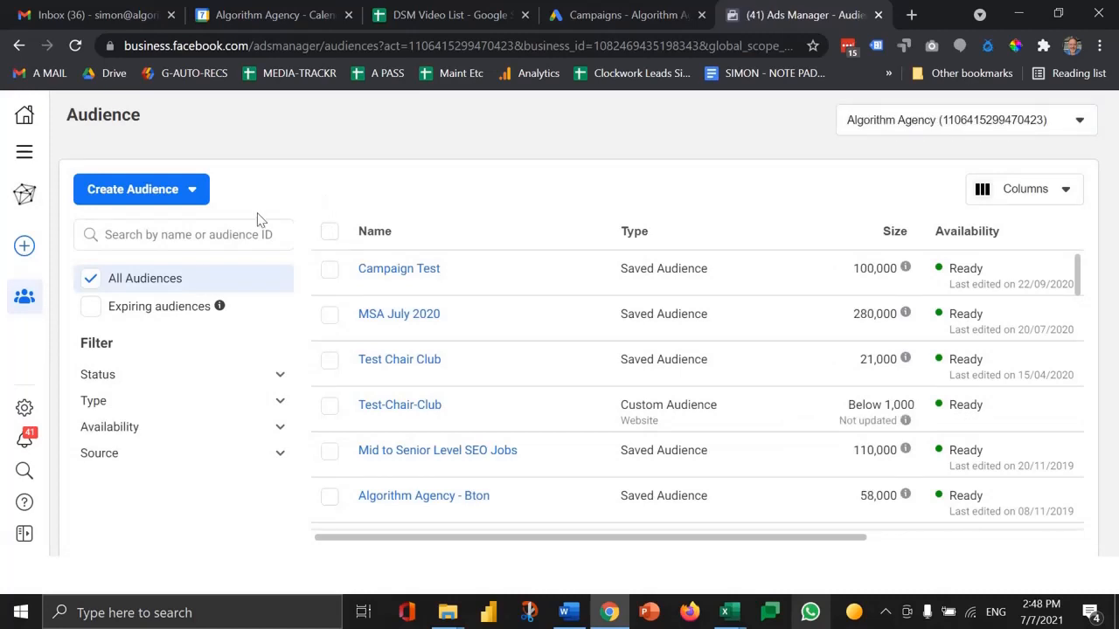
left_click(133, 188)
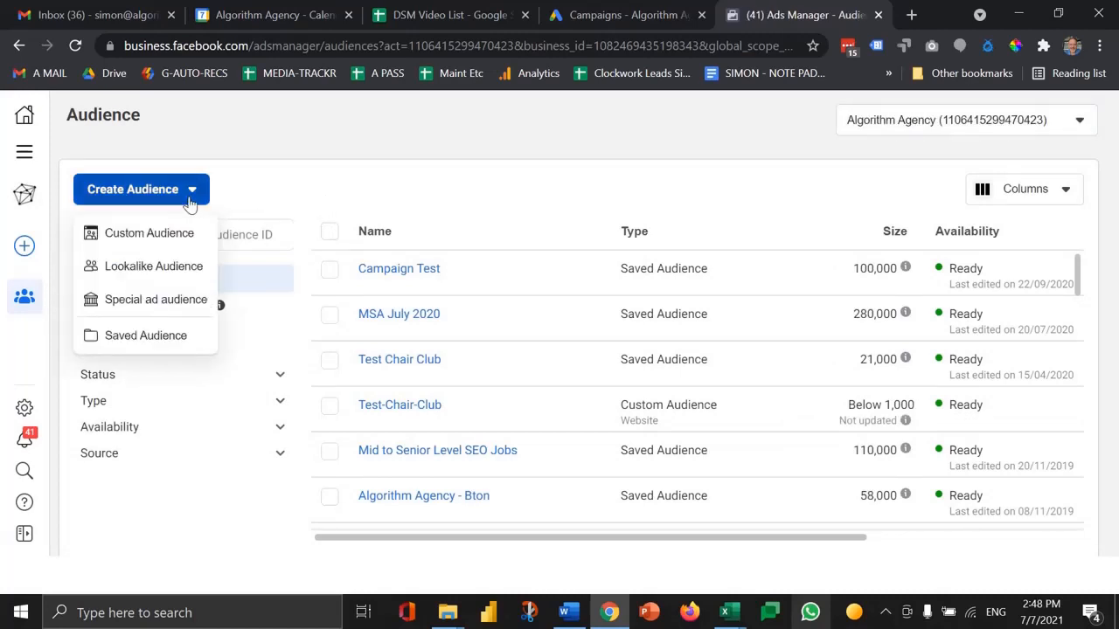
left_click(133, 189)
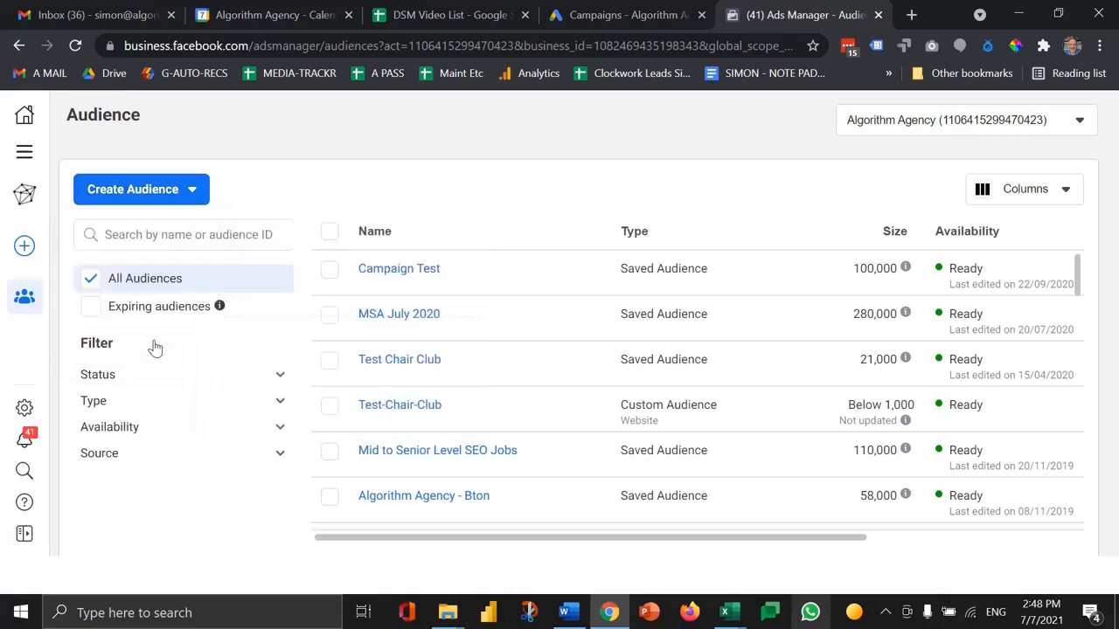
Step: Name the audience 'Digital Marketing People Johannesburg' and move to the Locations section
left_click(133, 189)
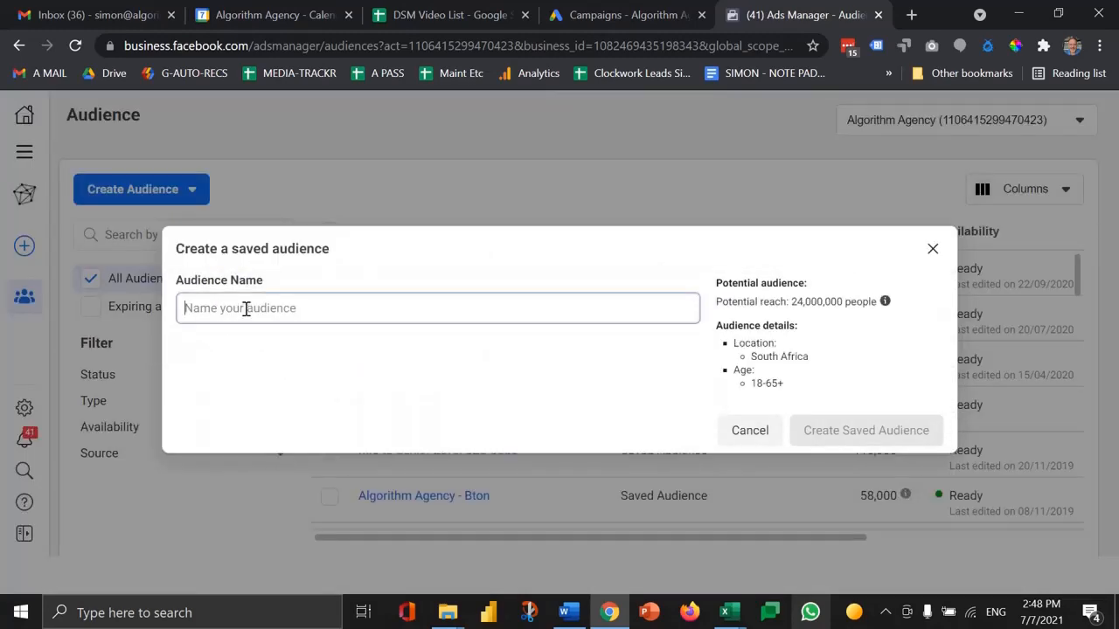
type("Digital Marketing People Johannesburg")
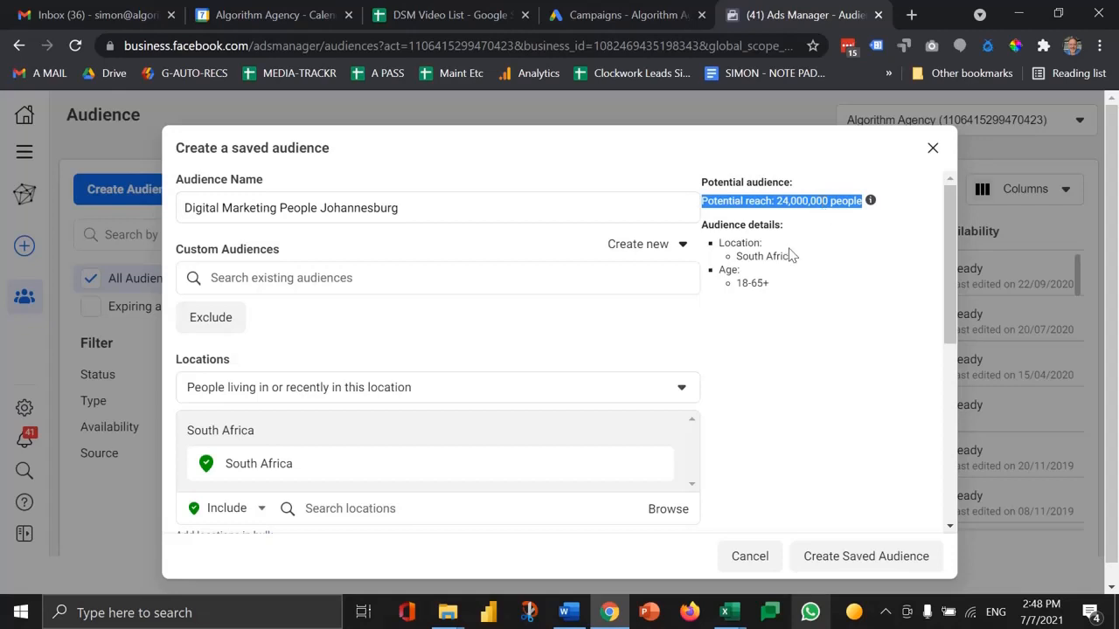
scroll("down", 3)
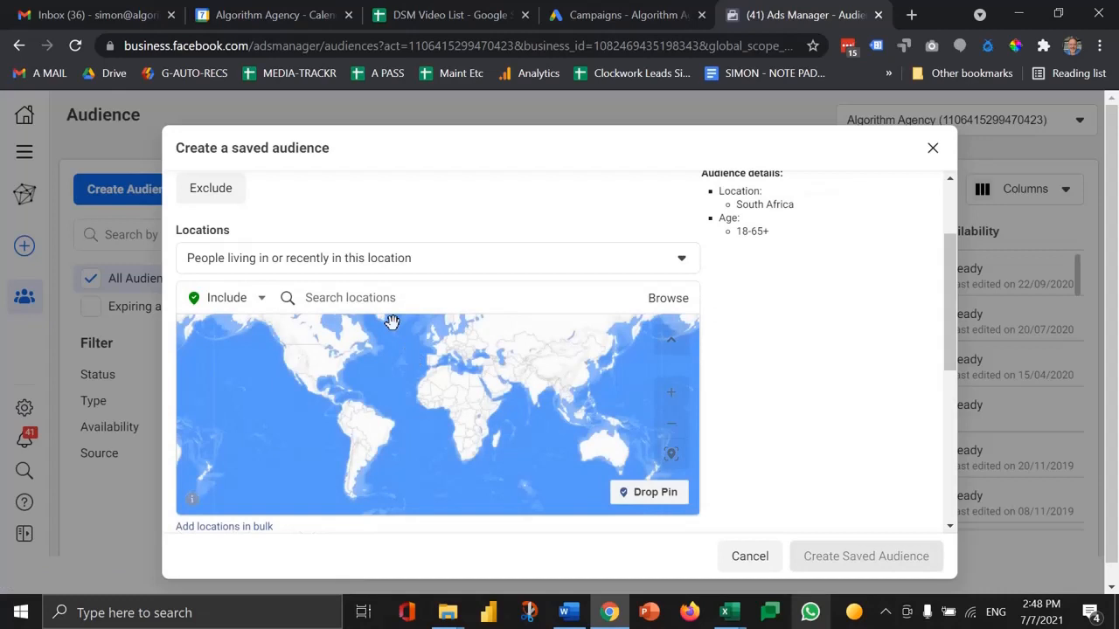
Step: Set the location to Johannesburg, Gauteng with a 78 km radius
type("johannes")
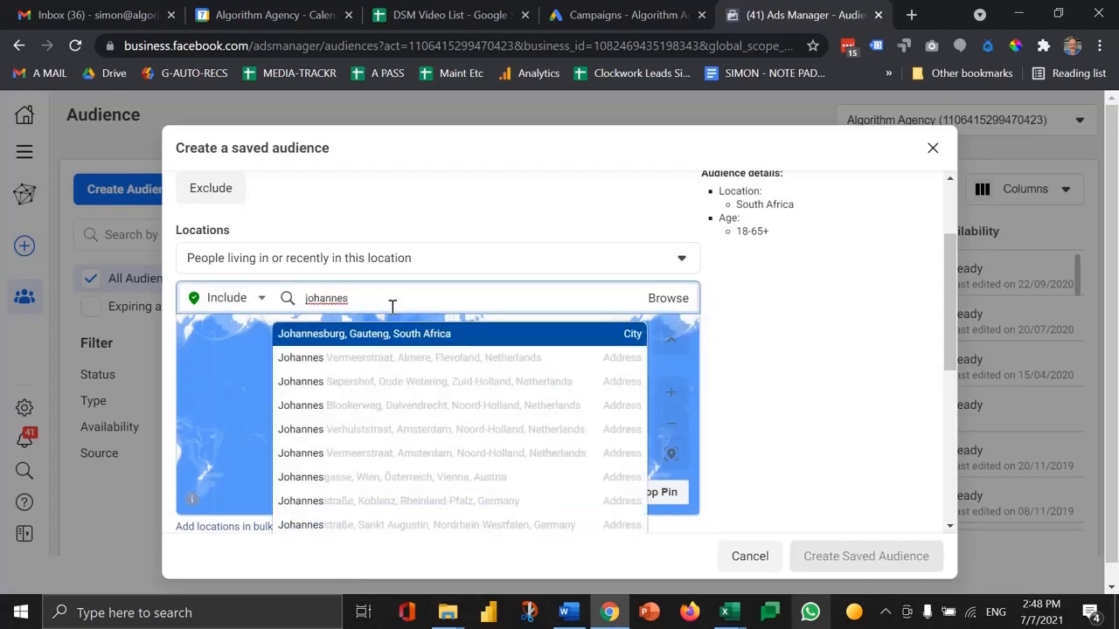
left_click(364, 332)
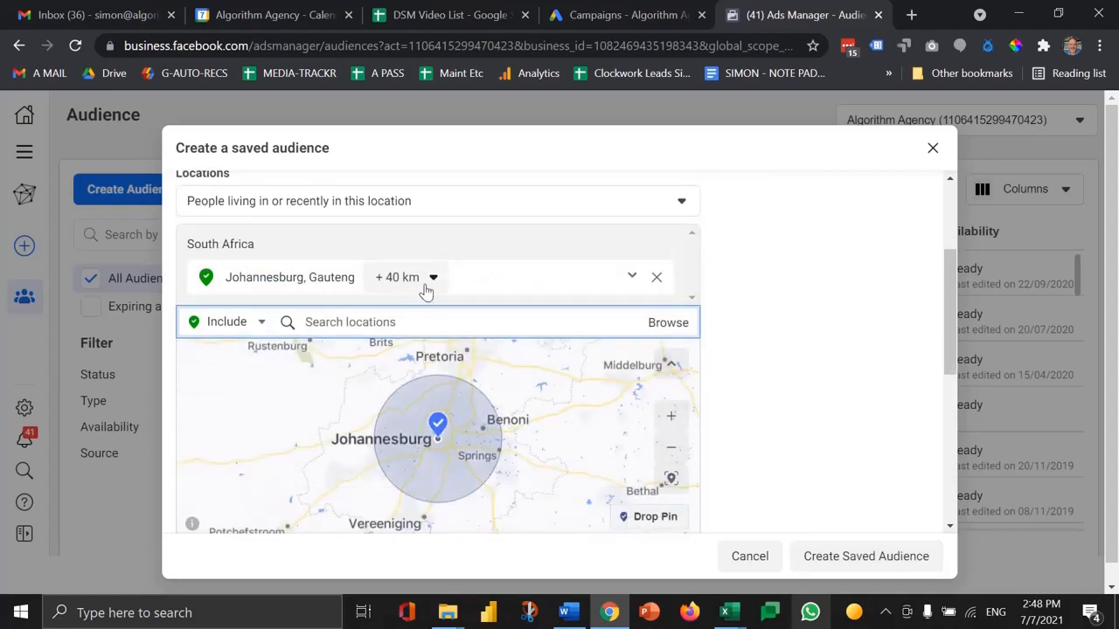
left_click(432, 277)
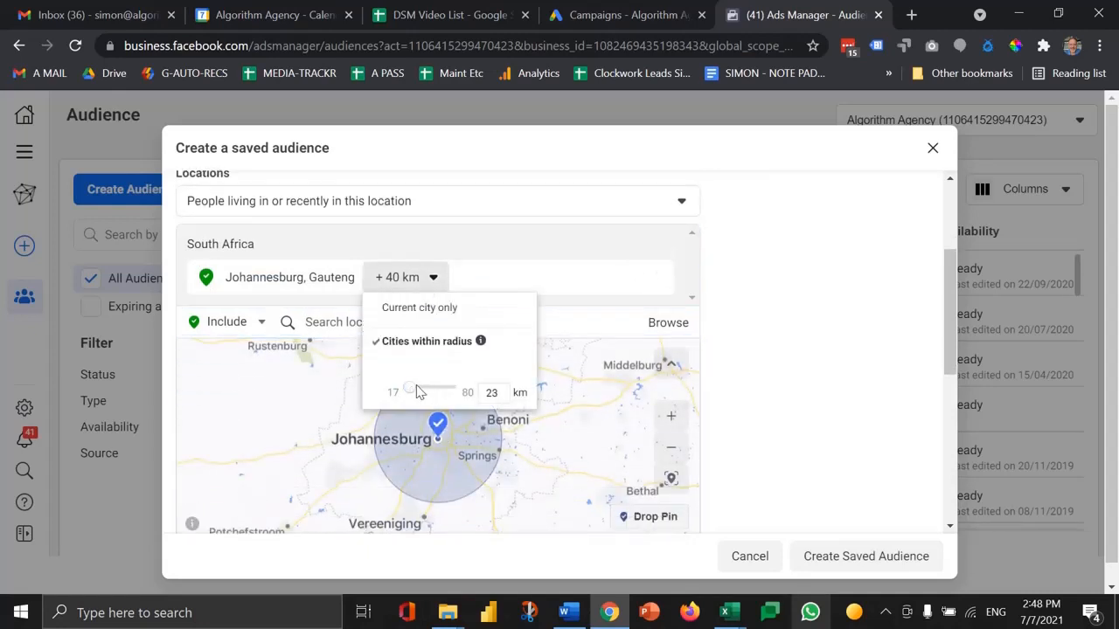
left_click_drag(407, 388, 453, 388)
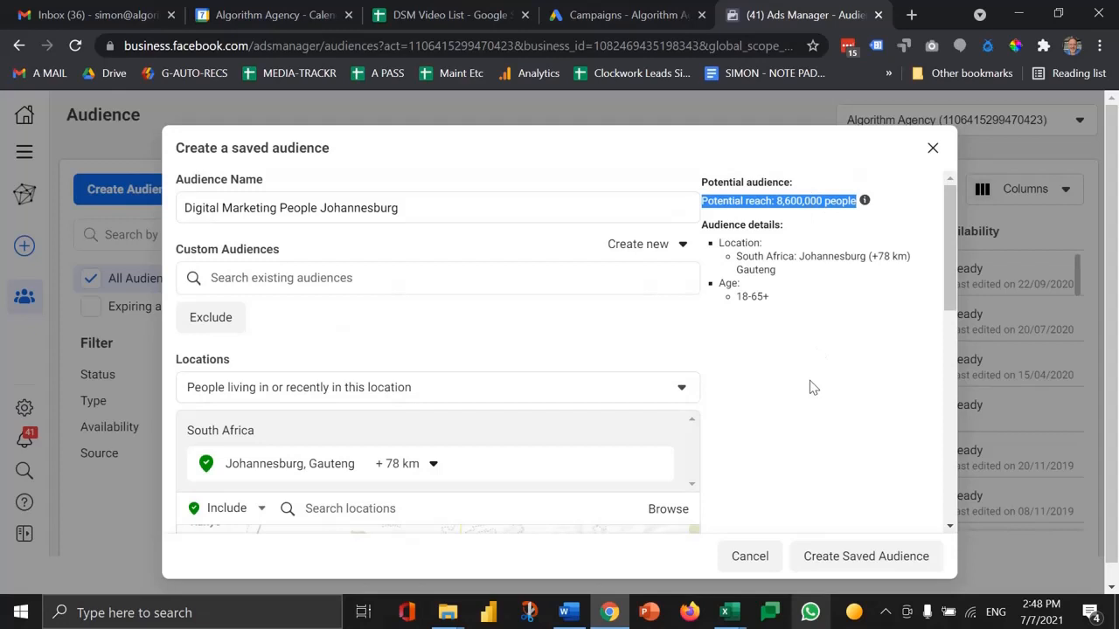
scroll("down", 3)
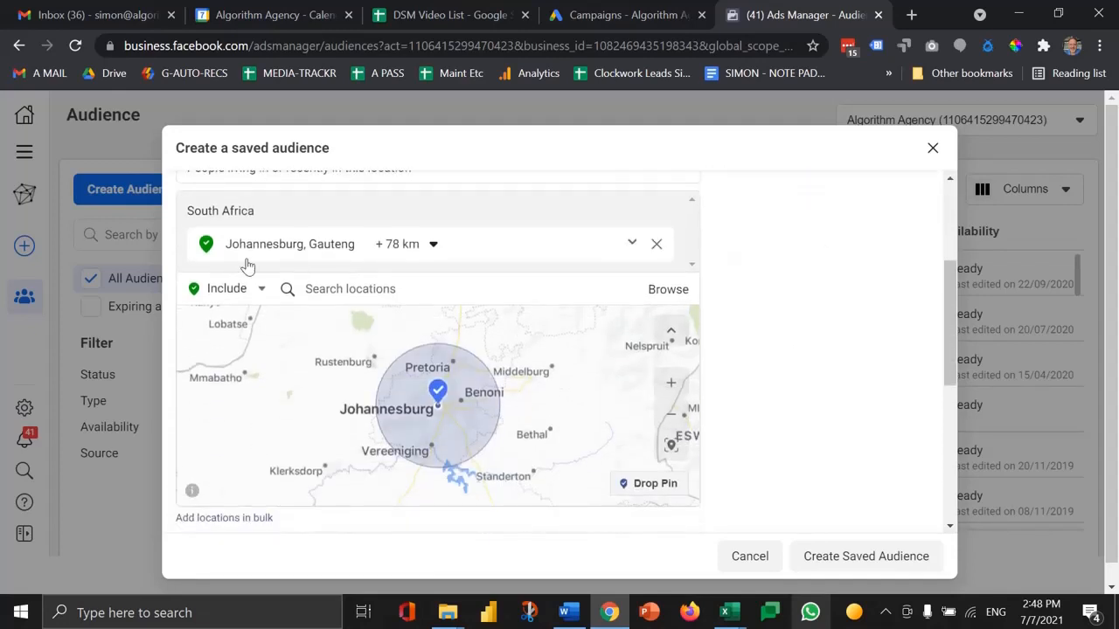
Step: Exclude the Rynfield, Gauteng neighbourhood from the location targeting
left_click(226, 288)
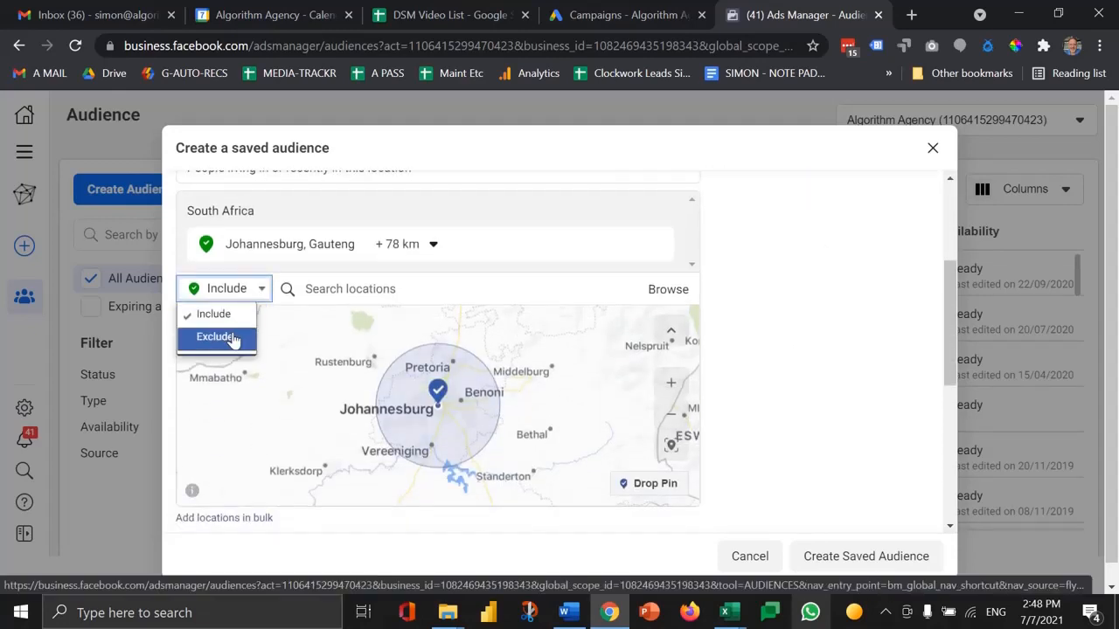
left_click(216, 336)
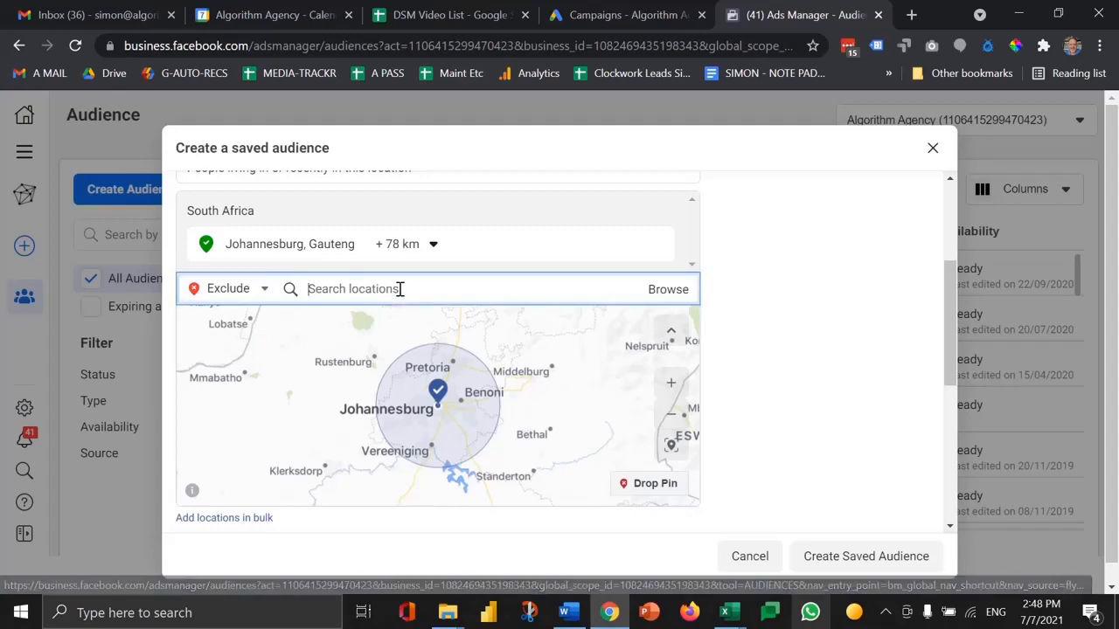
type("rynfield")
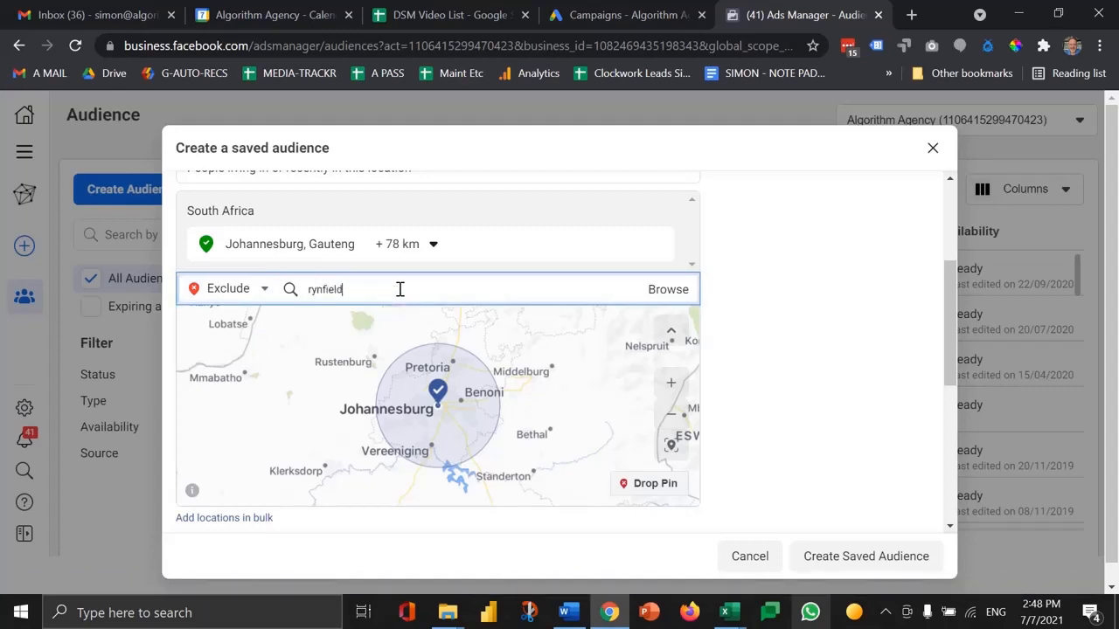
type("rynfield")
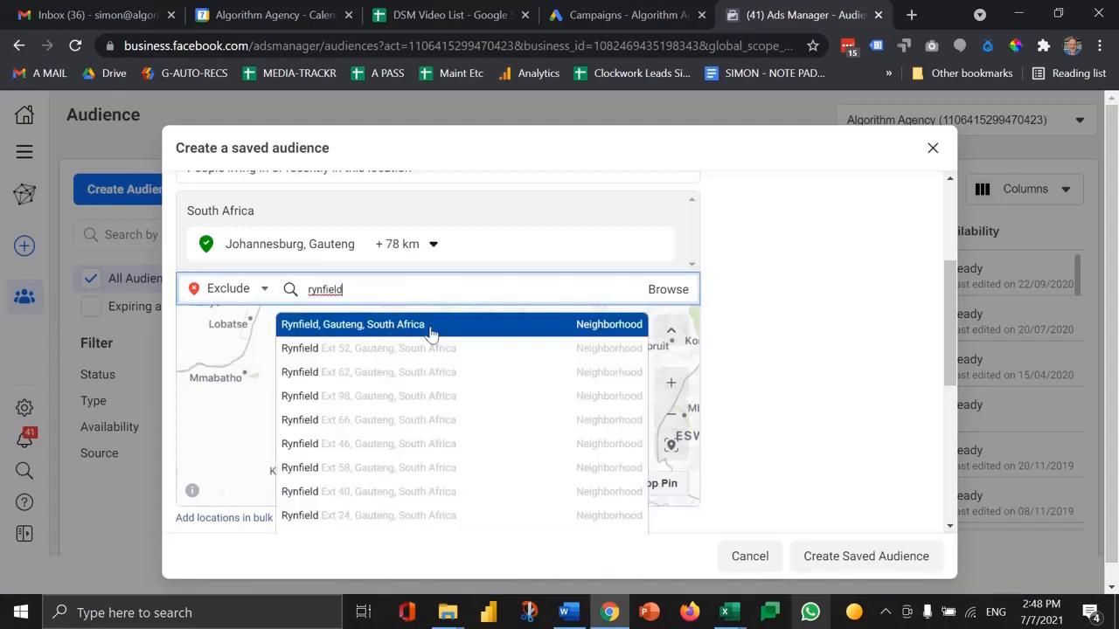
left_click(353, 323)
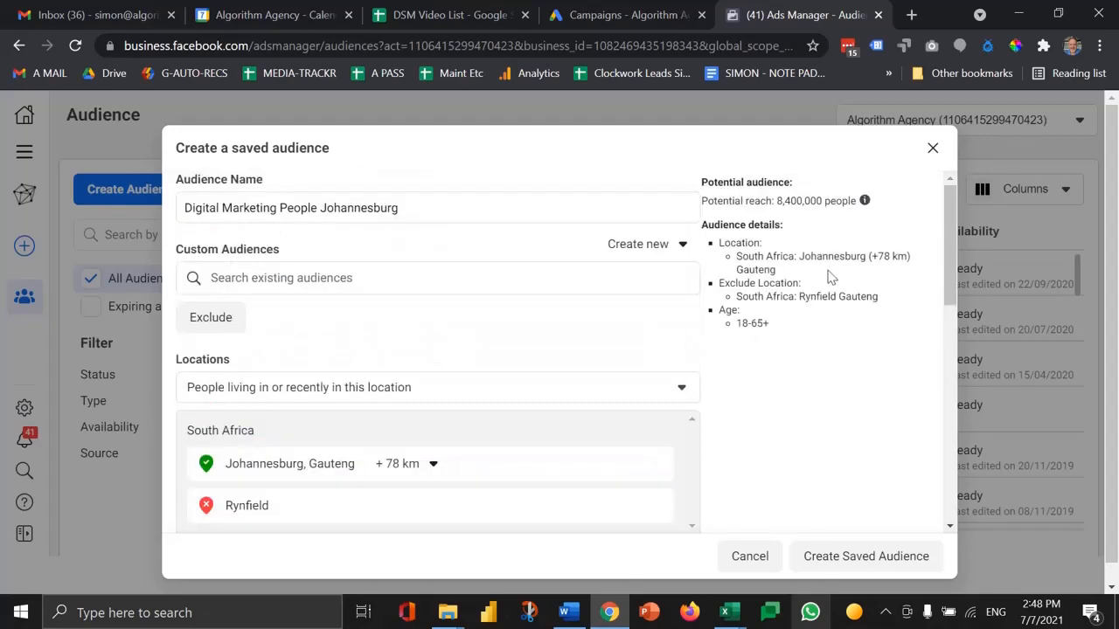
mouse_move(813, 335)
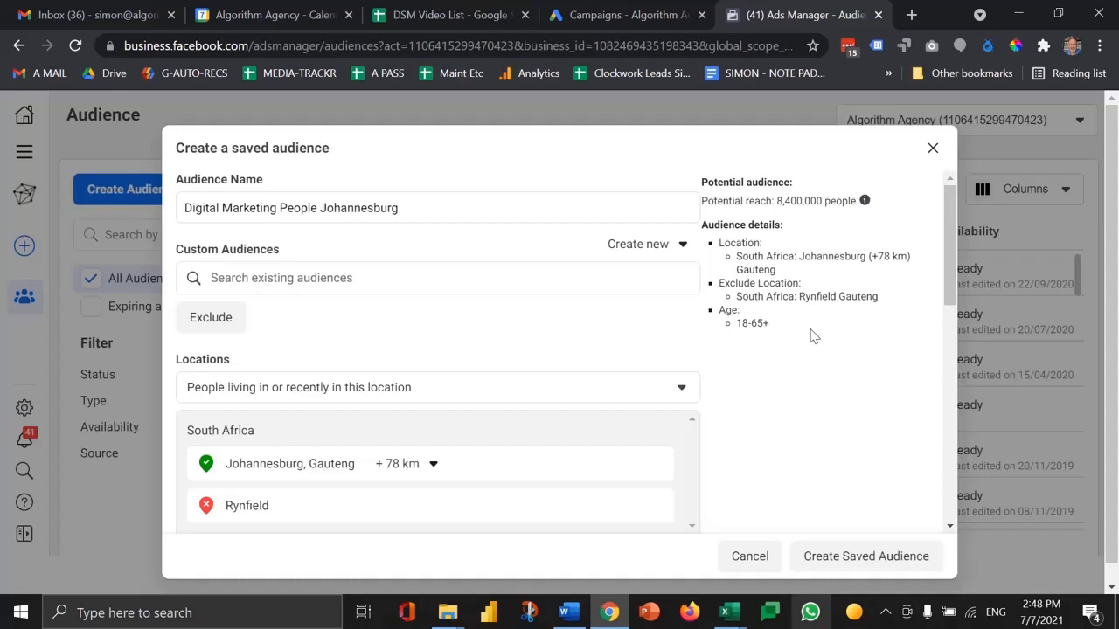
Step: Set the age range to a minimum of 26 and maximum of 50
scroll("down", 3)
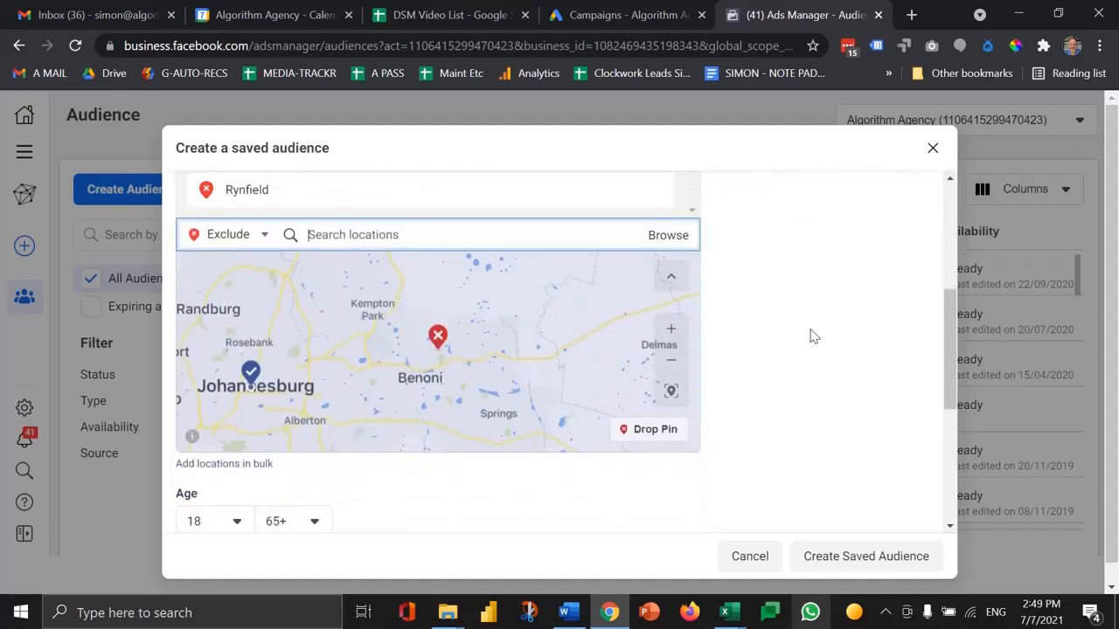
scroll("down", 3)
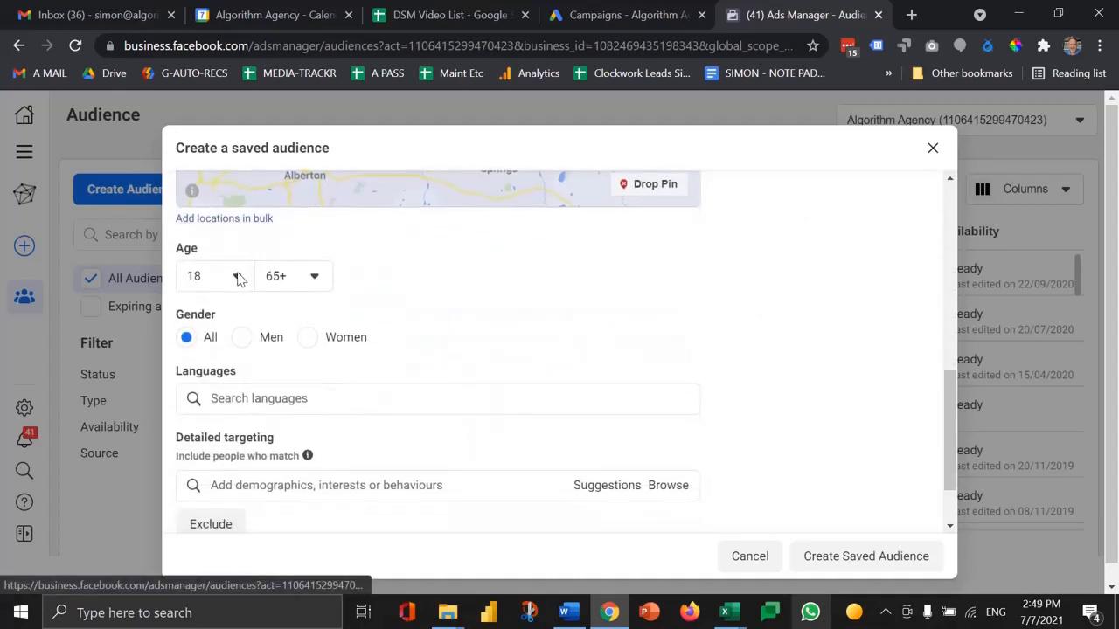
left_click(214, 277)
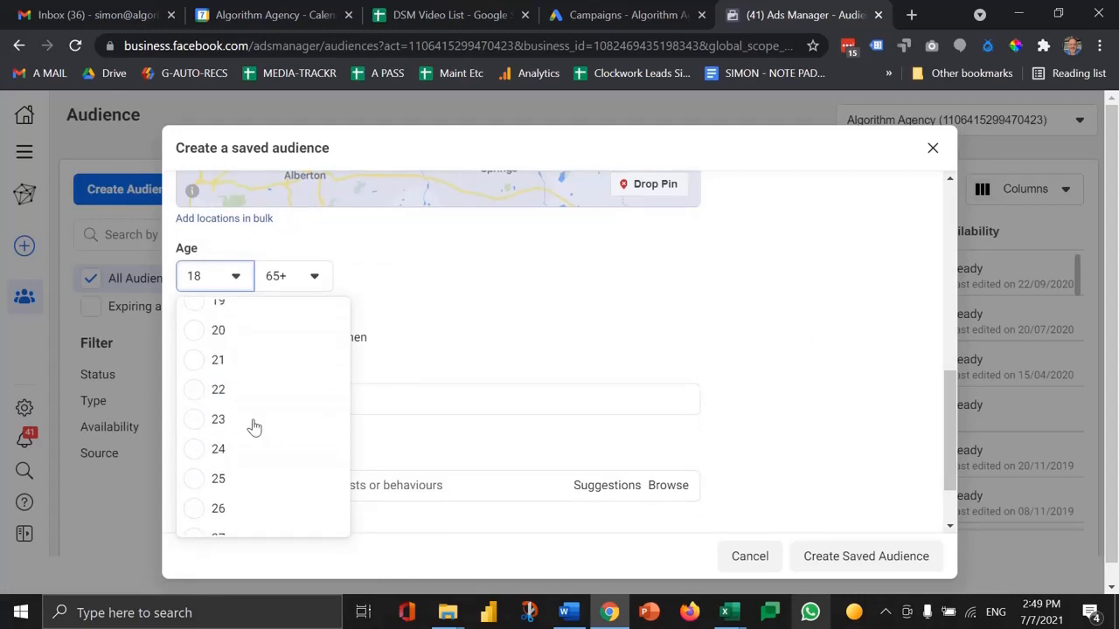
left_click(217, 507)
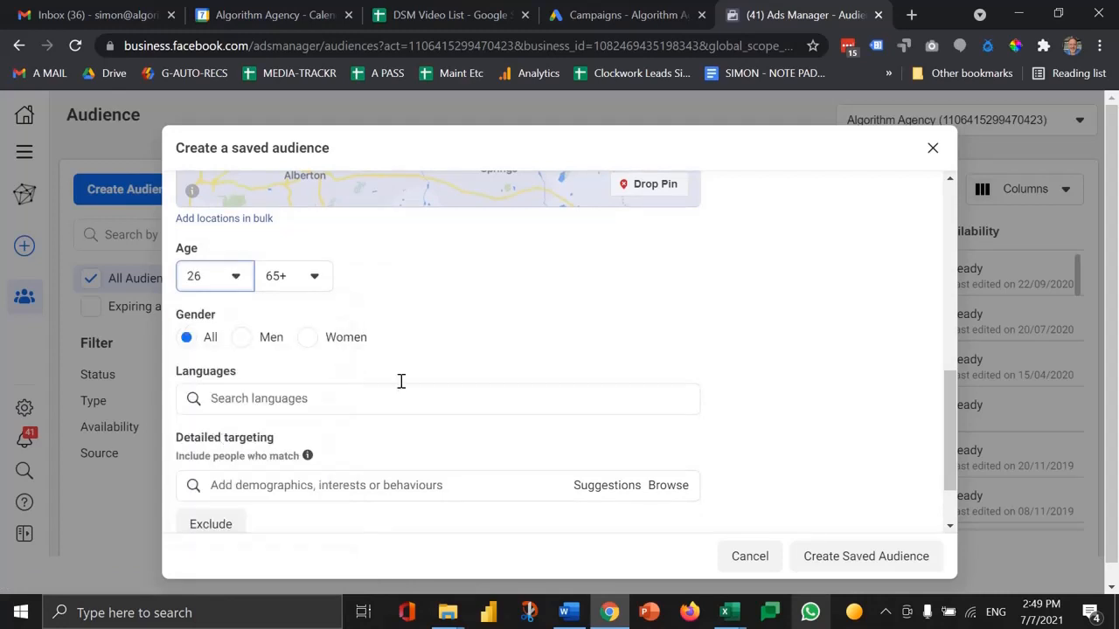
left_click(294, 276)
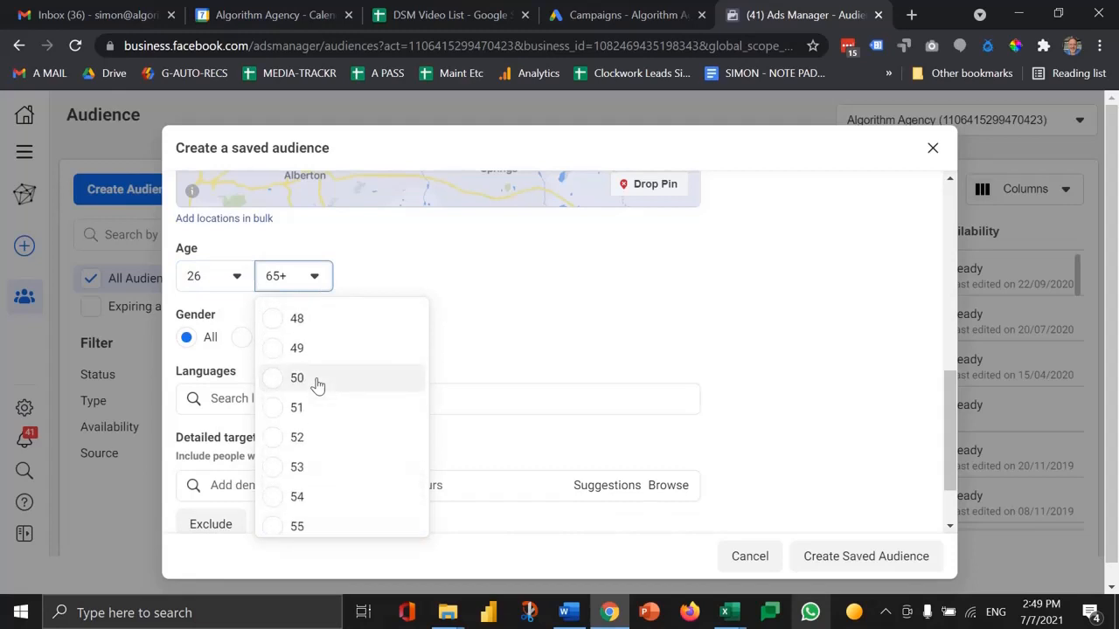
left_click(297, 377)
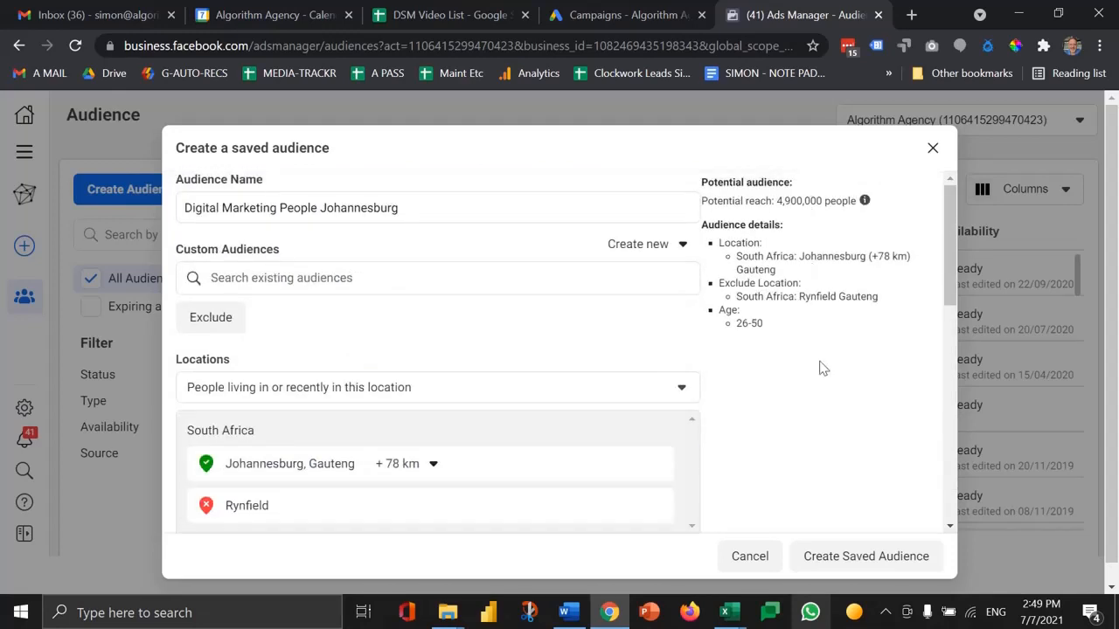
mouse_move(593, 353)
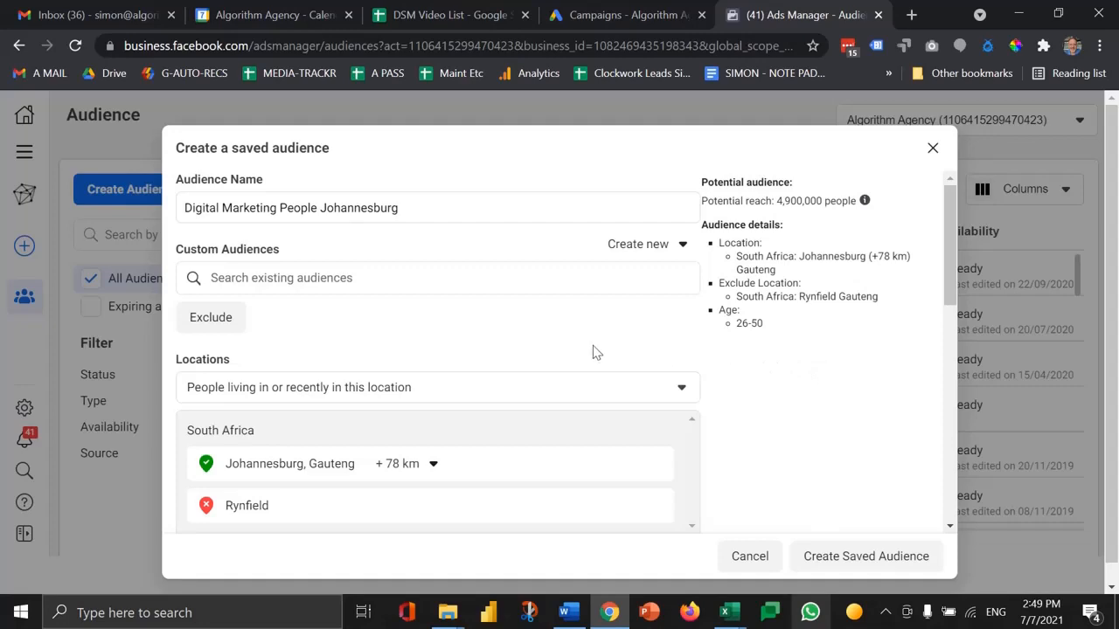
Step: Add the Digital marketing interest (Business and industry > Online) to detailed targeting
scroll("down", 3)
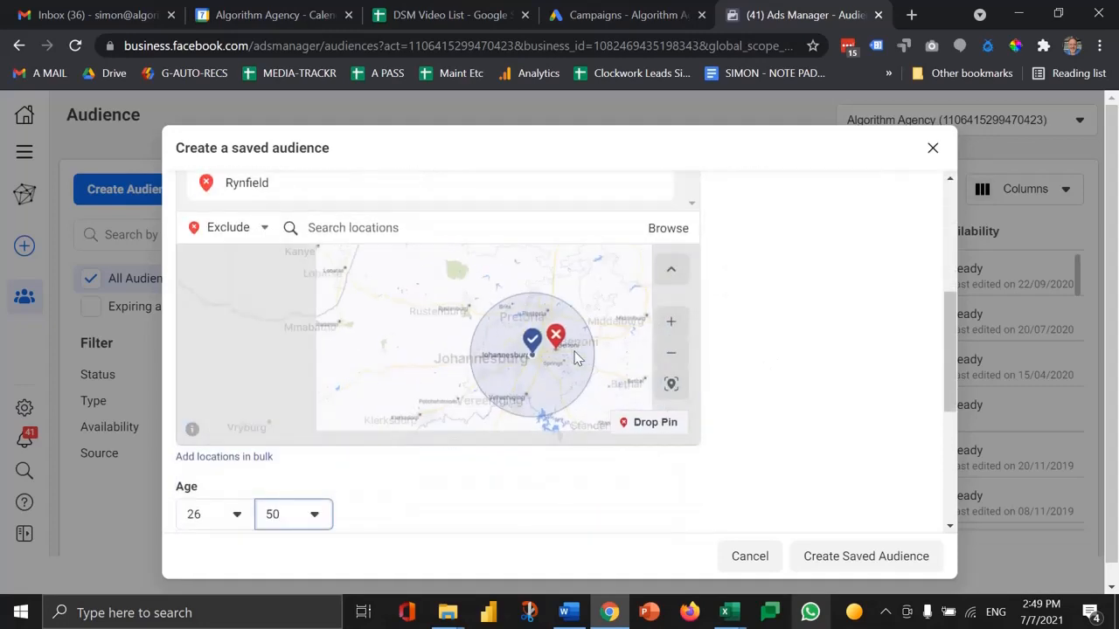
scroll("down", 3)
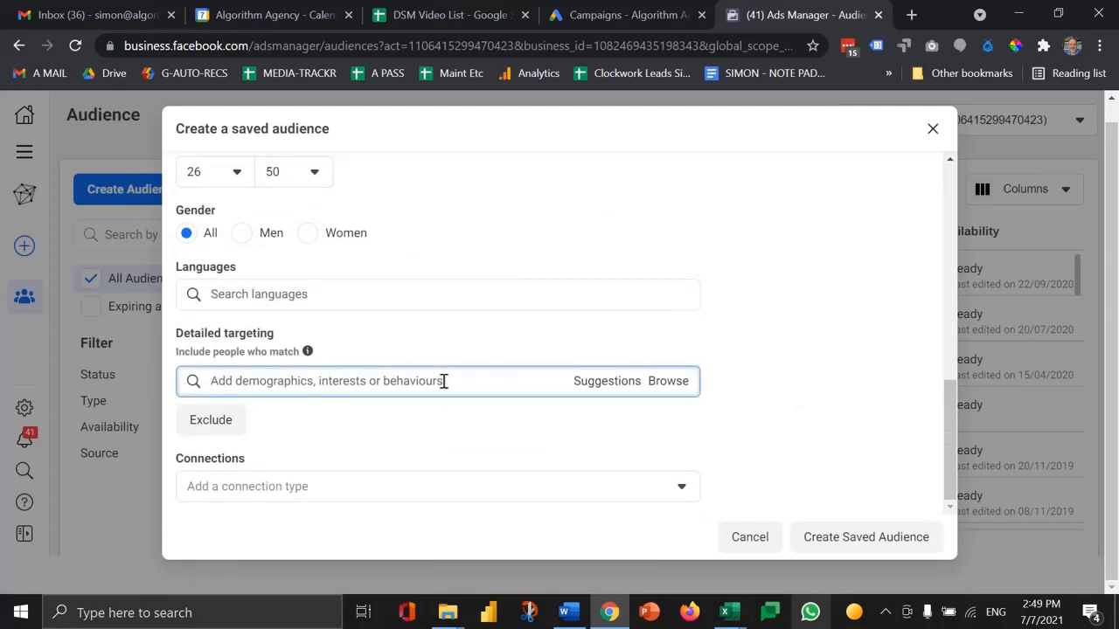
type("dighita")
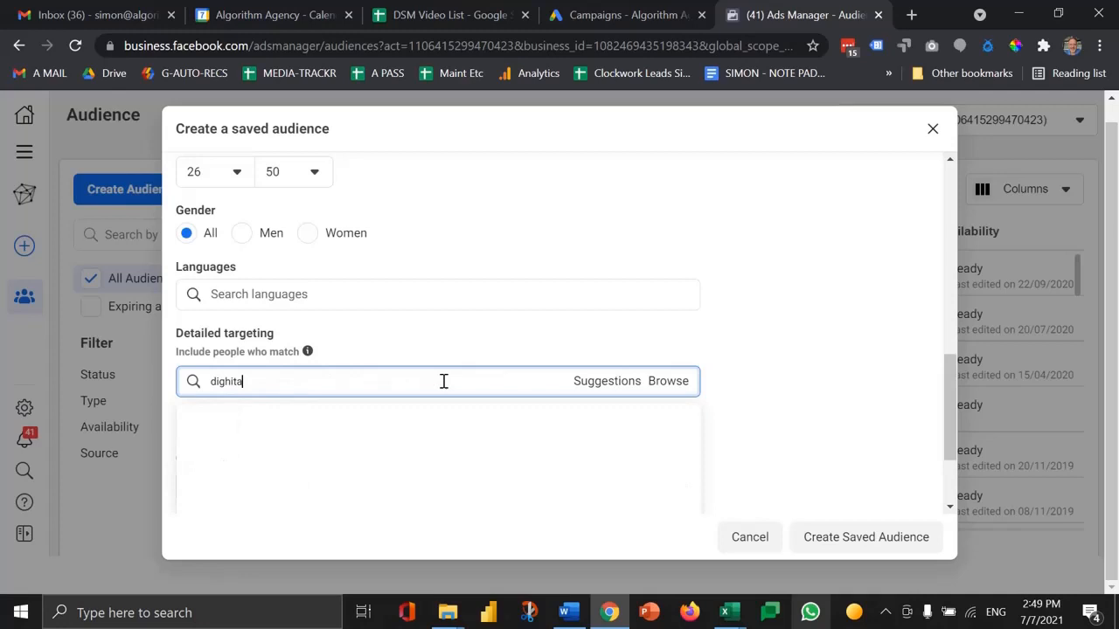
type("digital")
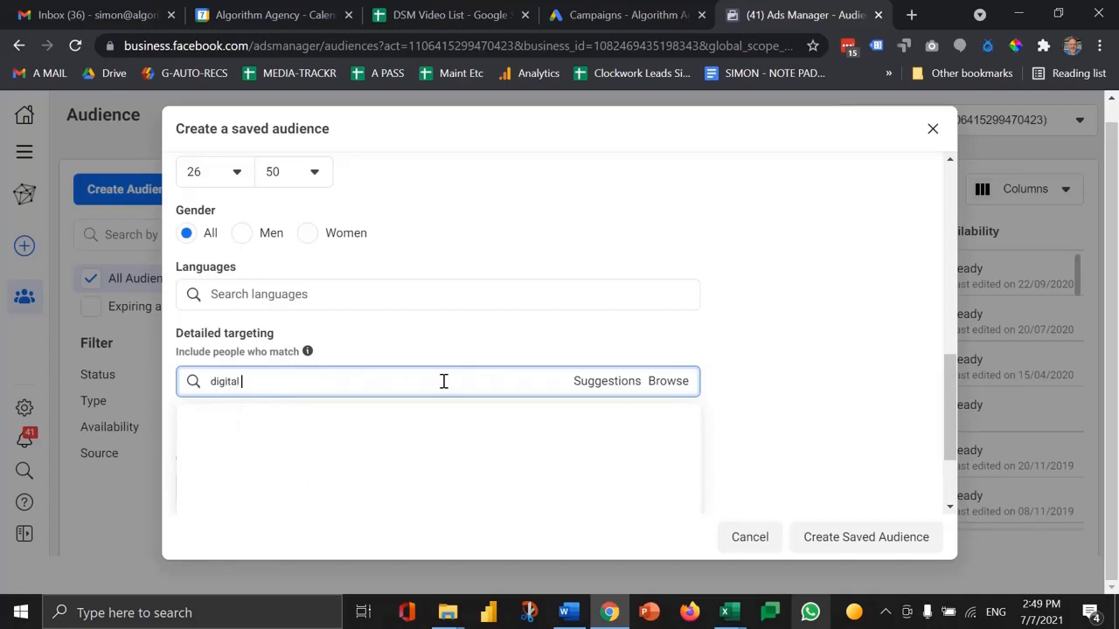
type("marketing")
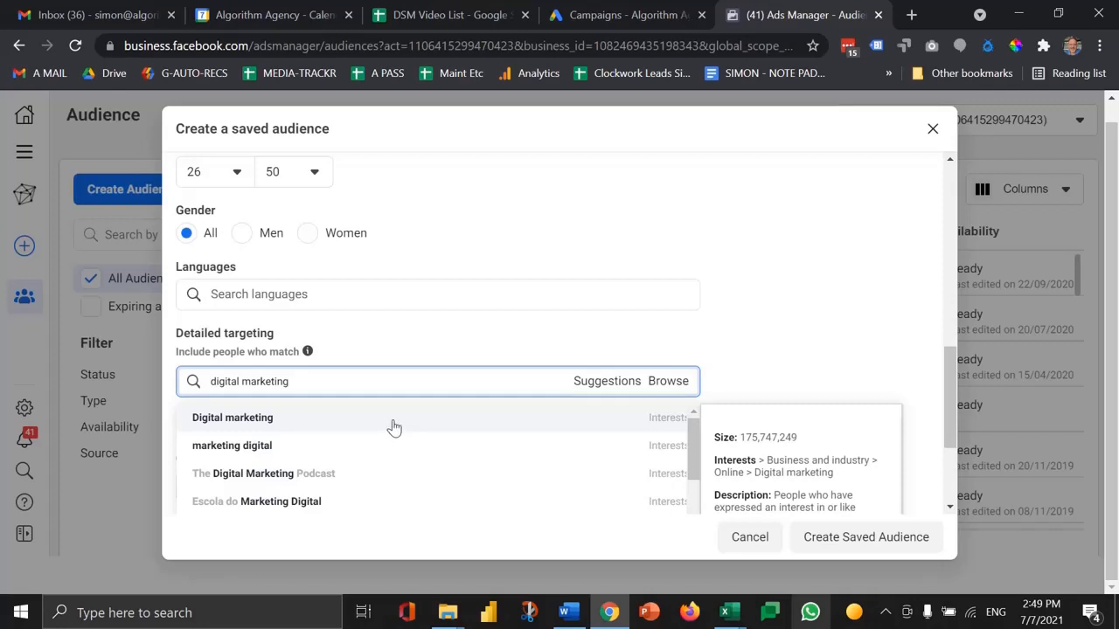
left_click(231, 416)
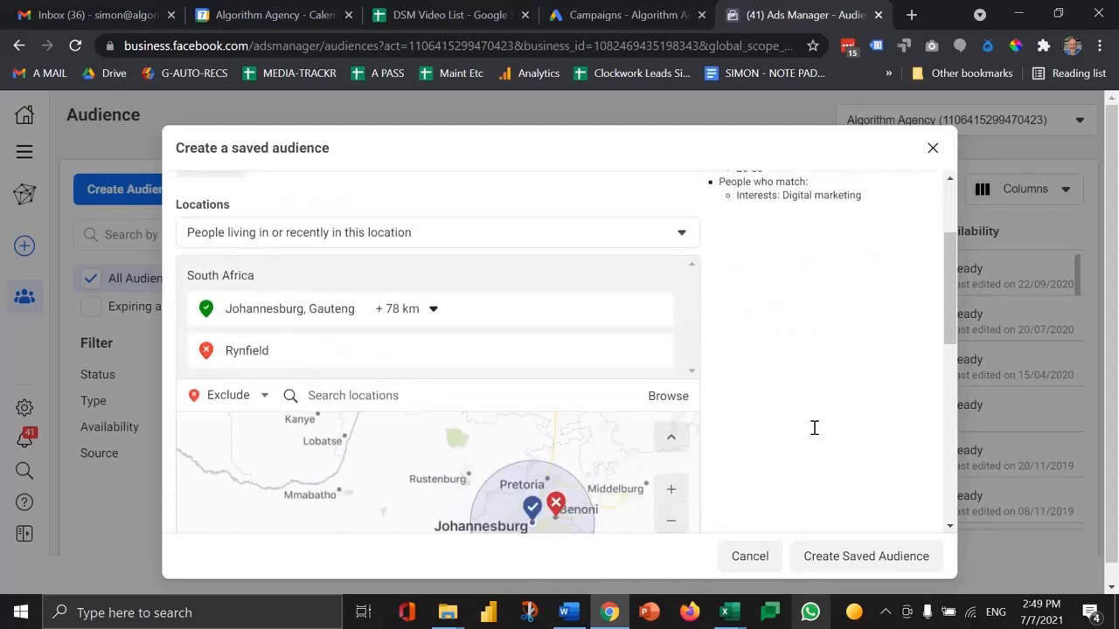
scroll("down", 3)
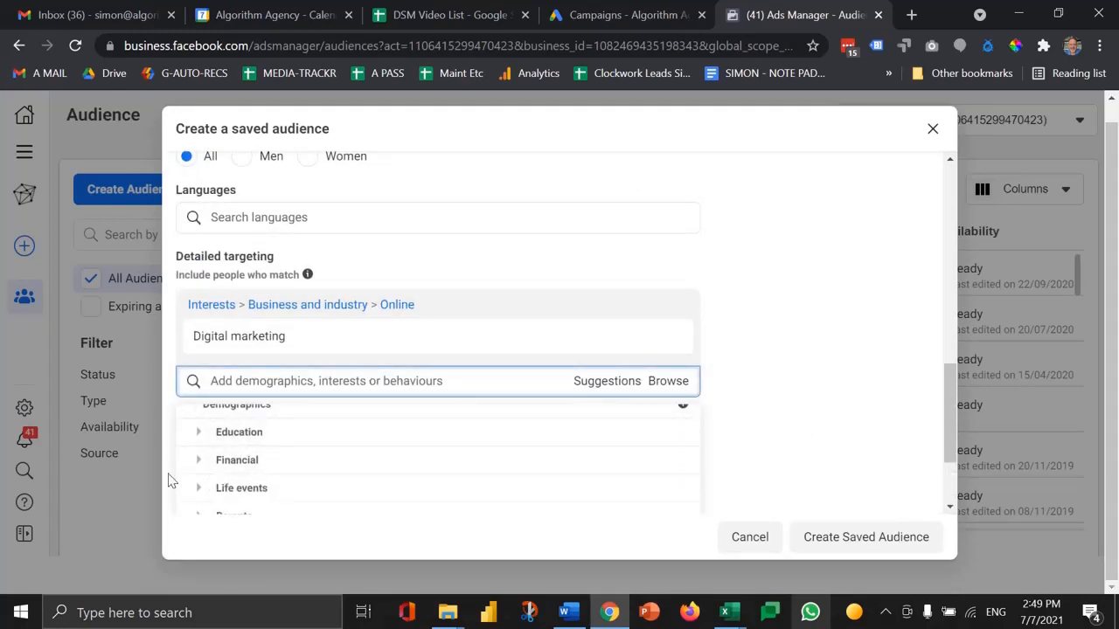
mouse_move(741, 364)
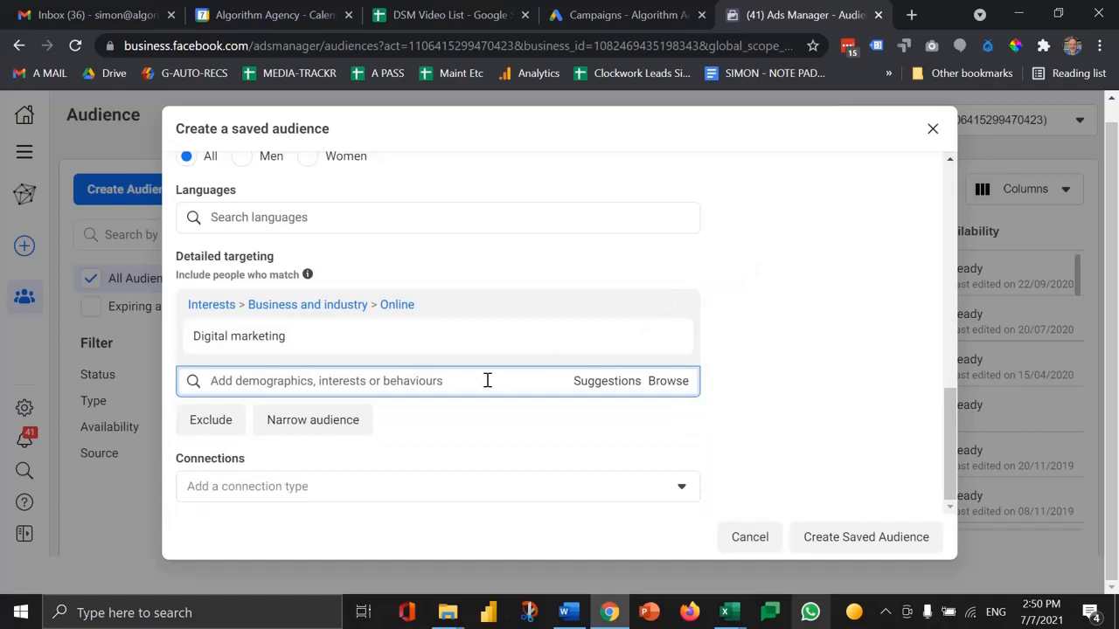
mouse_move(484, 381)
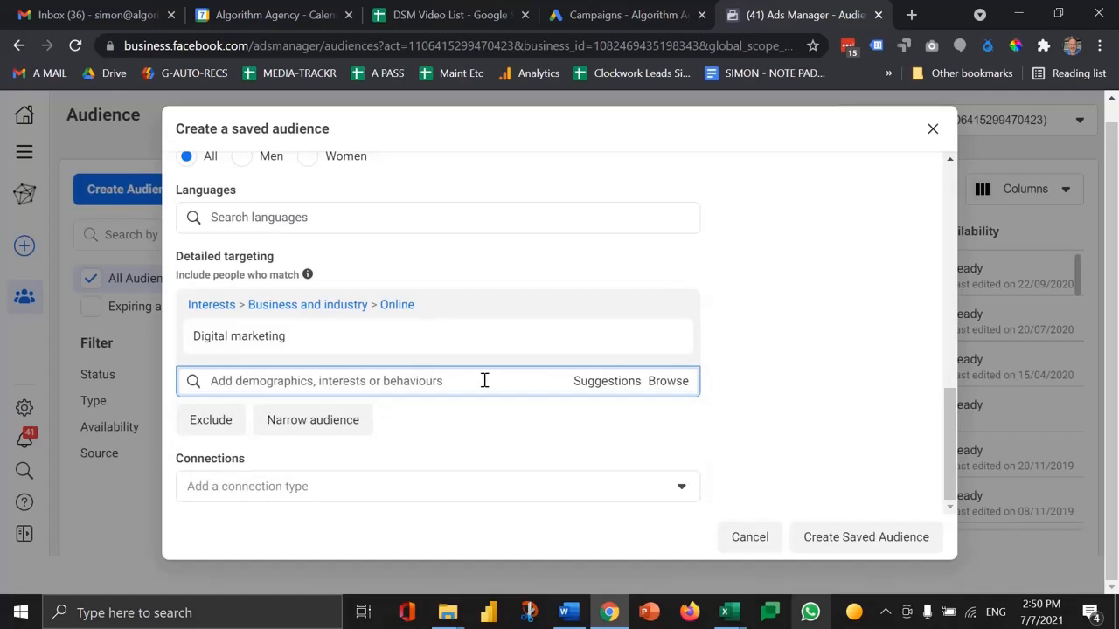
mouse_move(405, 430)
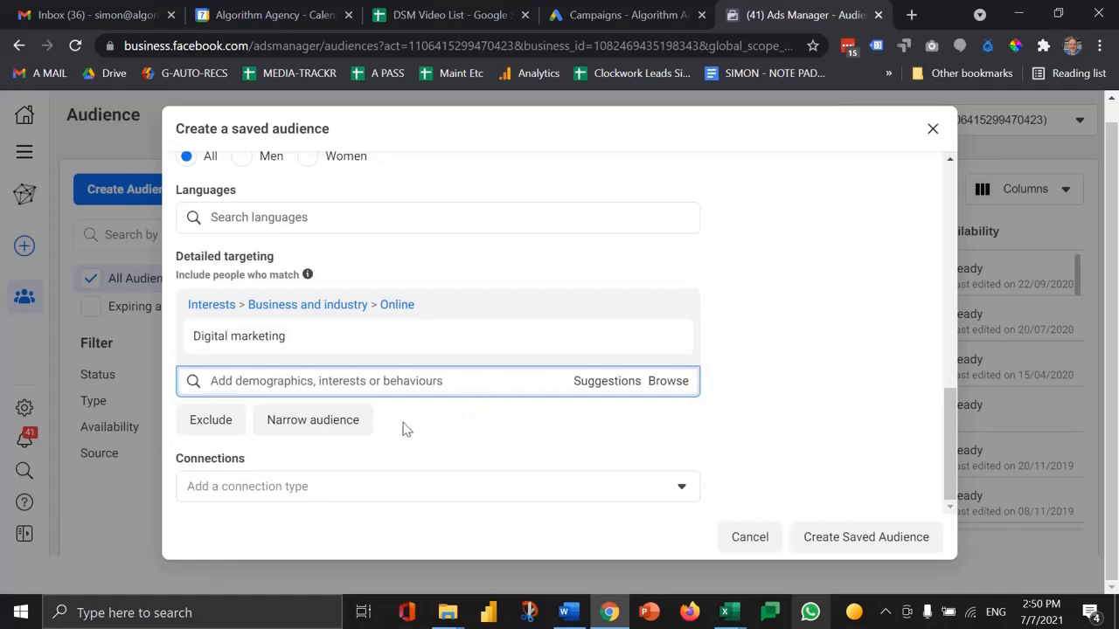
mouse_move(312, 420)
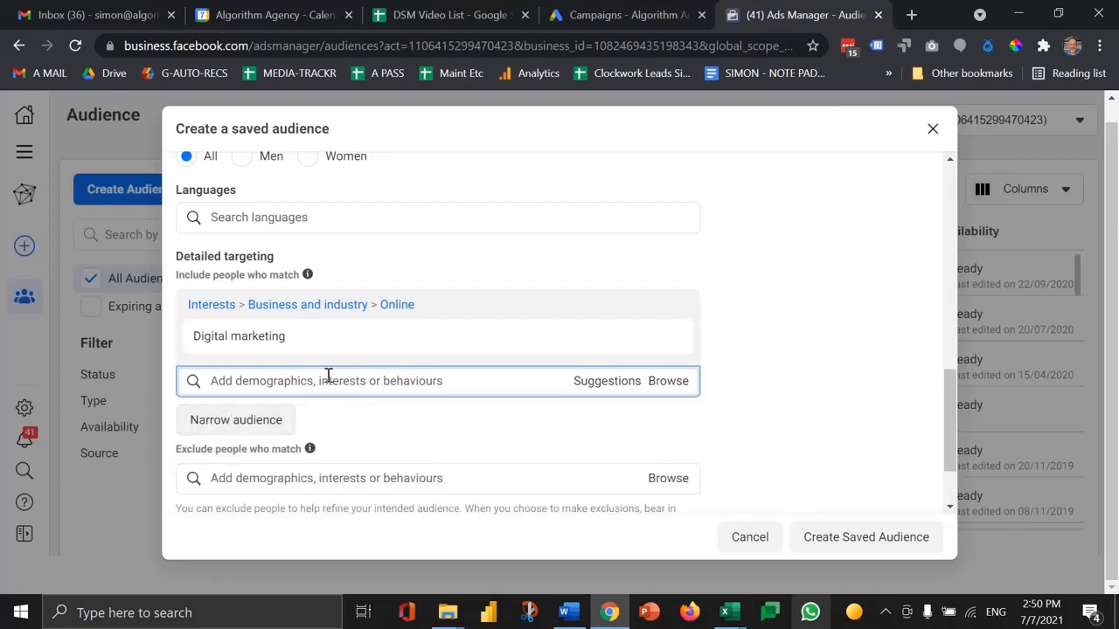
Step: Add the Soap opera interest alongside Digital marketing in detailed targeting
type("soap c")
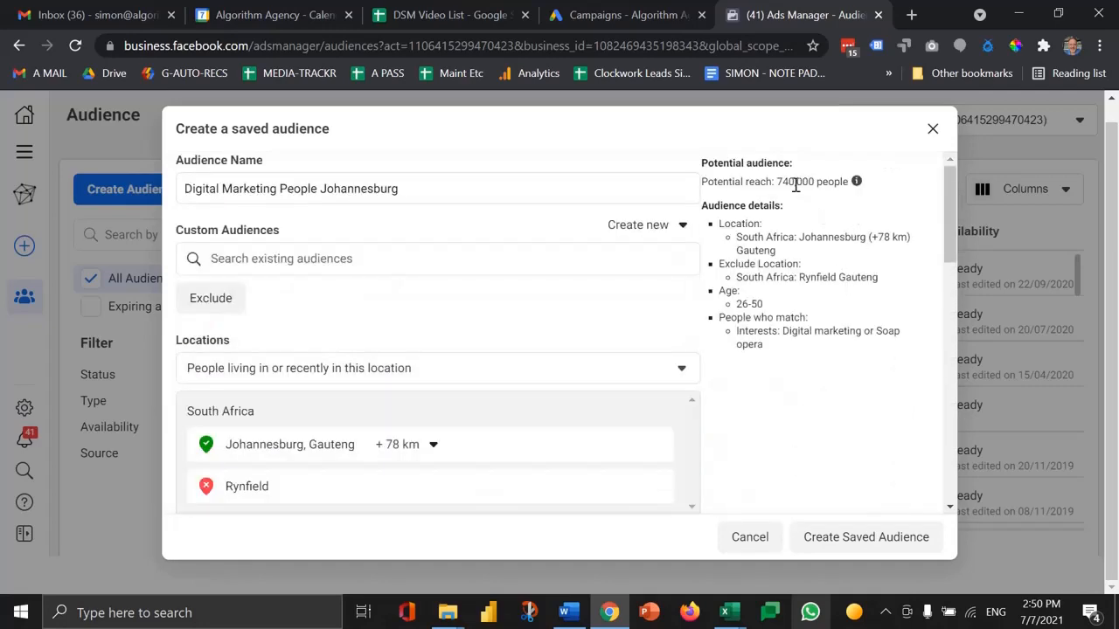
scroll("down", 3)
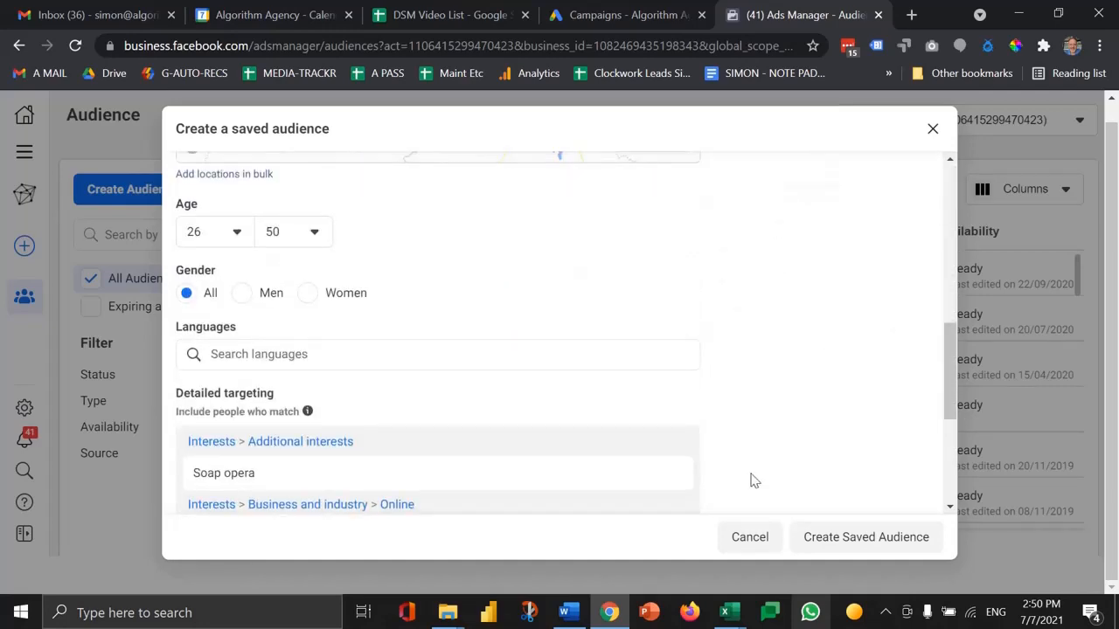
scroll("down", 3)
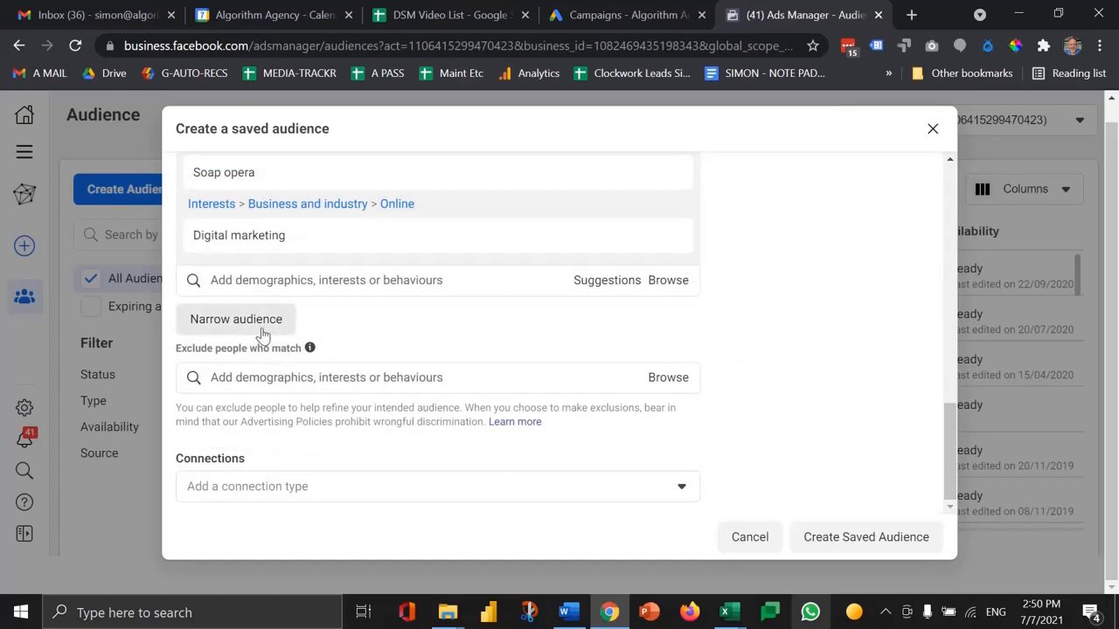
Step: Add a must-also-match condition with Master's degree and Professional degree education levels
left_click(234, 319)
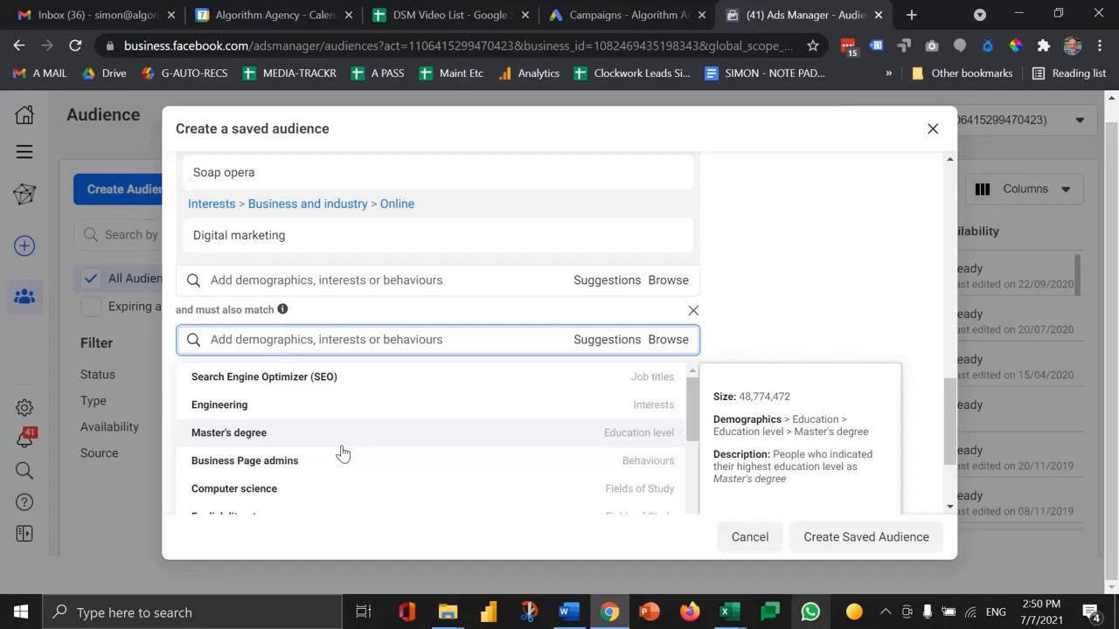
left_click(228, 432)
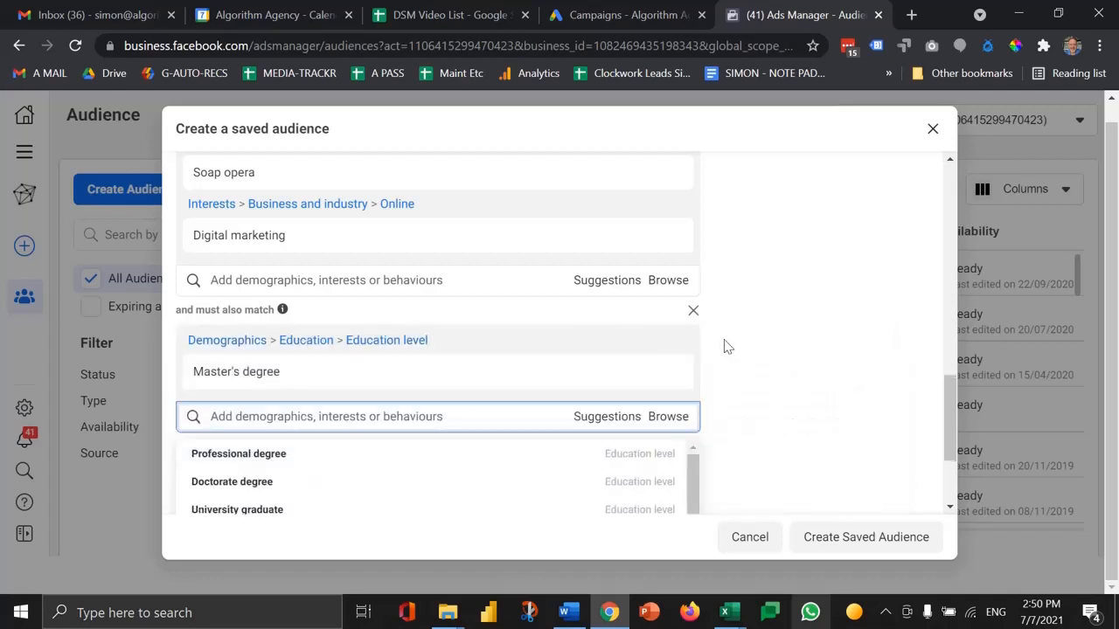
left_click(238, 453)
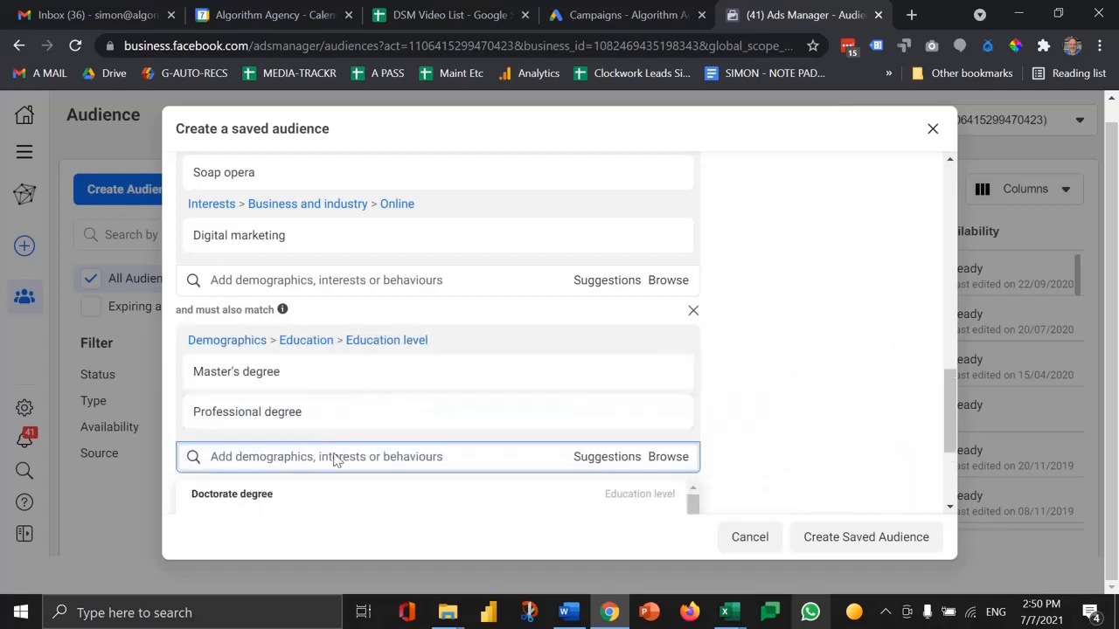
Step: Search 'degree' and add Academic degree to the must-match criteria
scroll("down", 3)
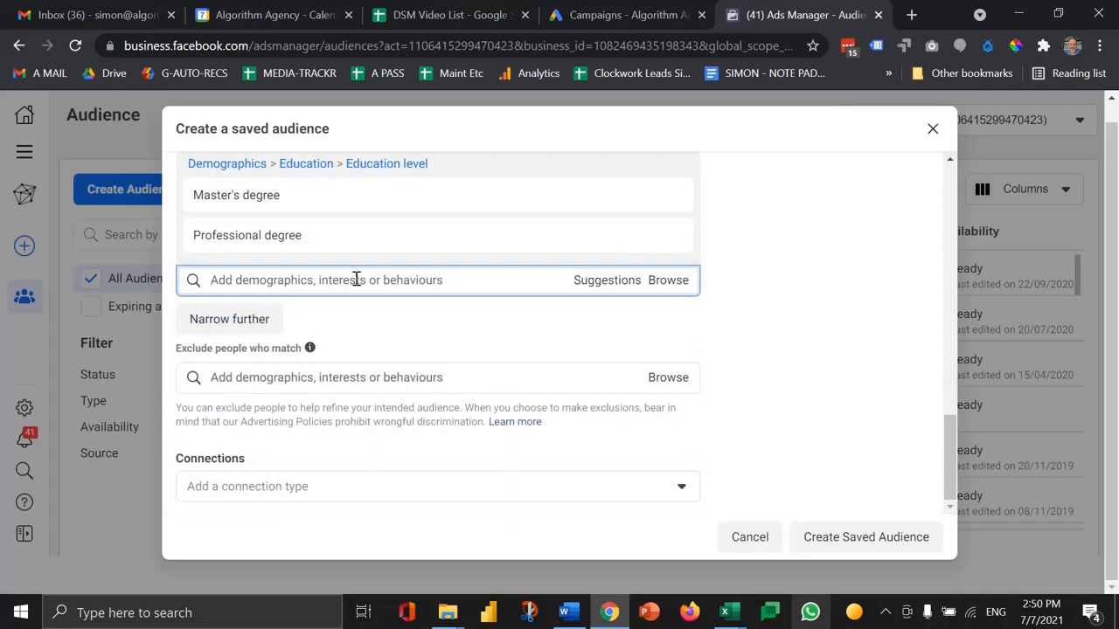
type("unive")
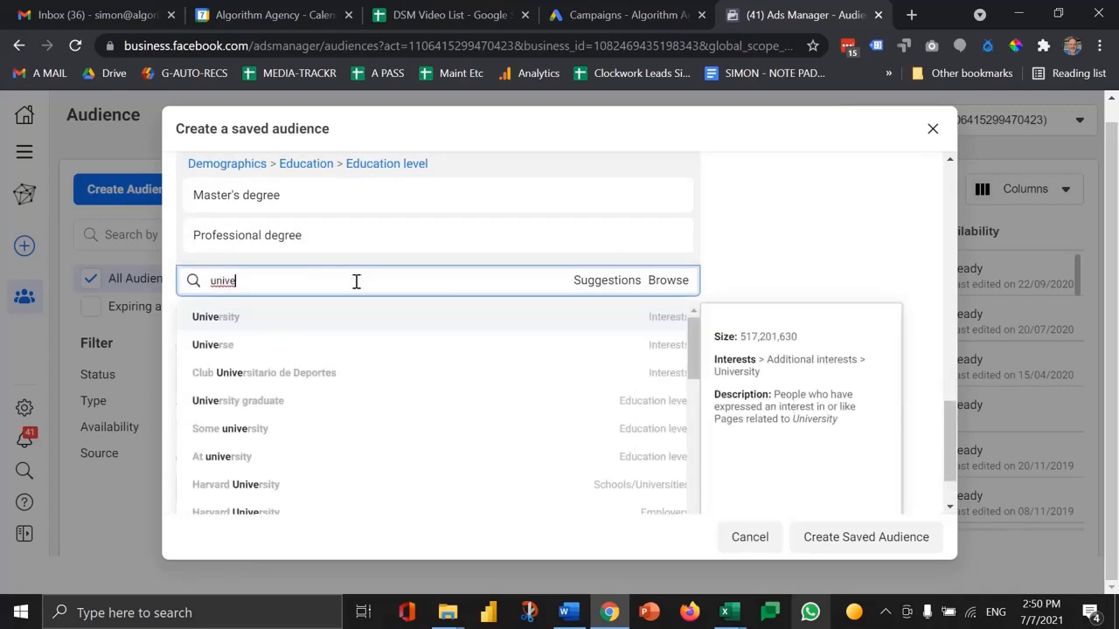
type("degree")
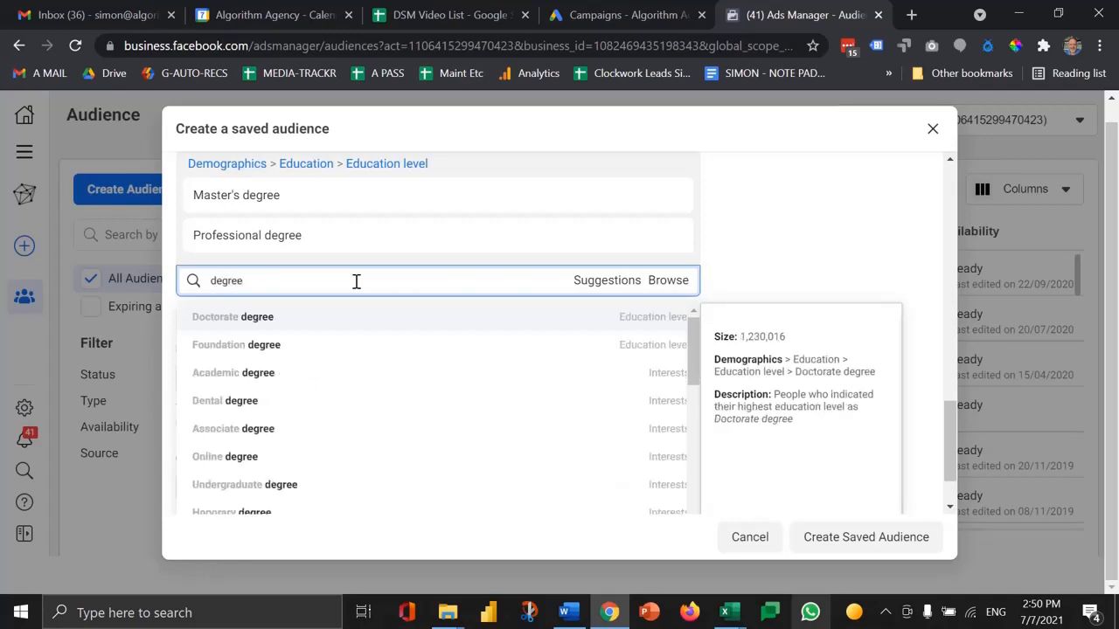
left_click(234, 373)
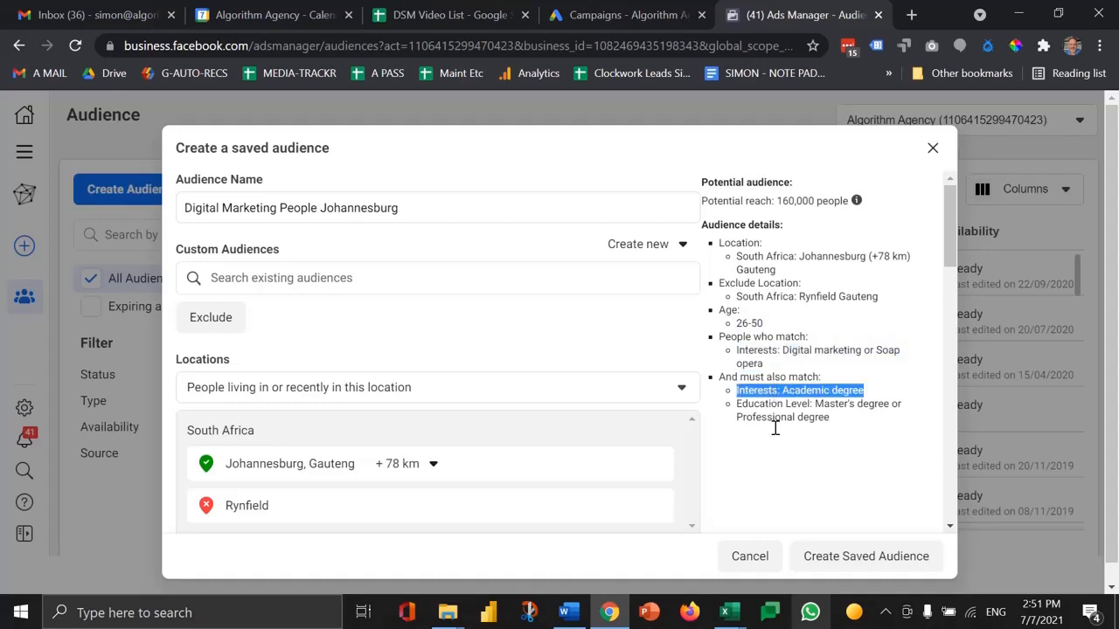
mouse_move(813, 451)
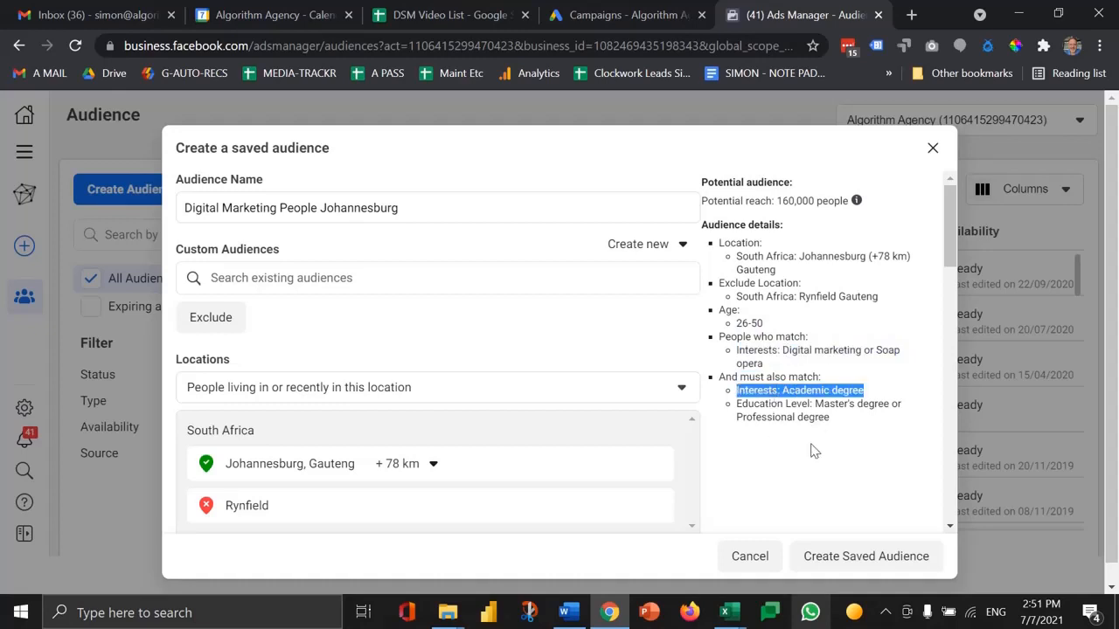
scroll("down", 3)
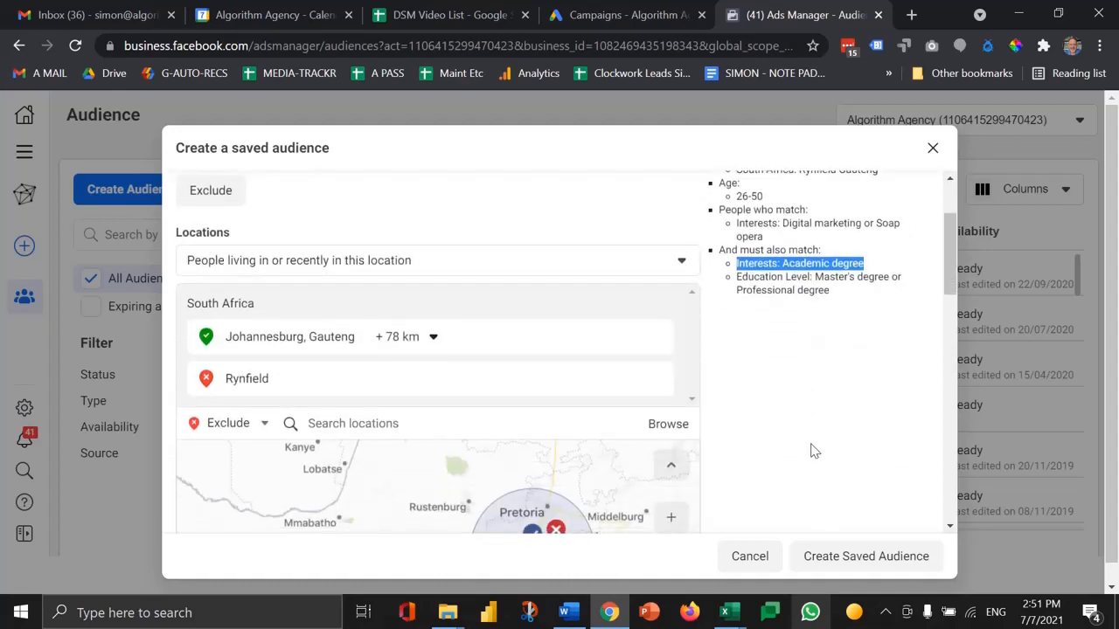
scroll("down", 3)
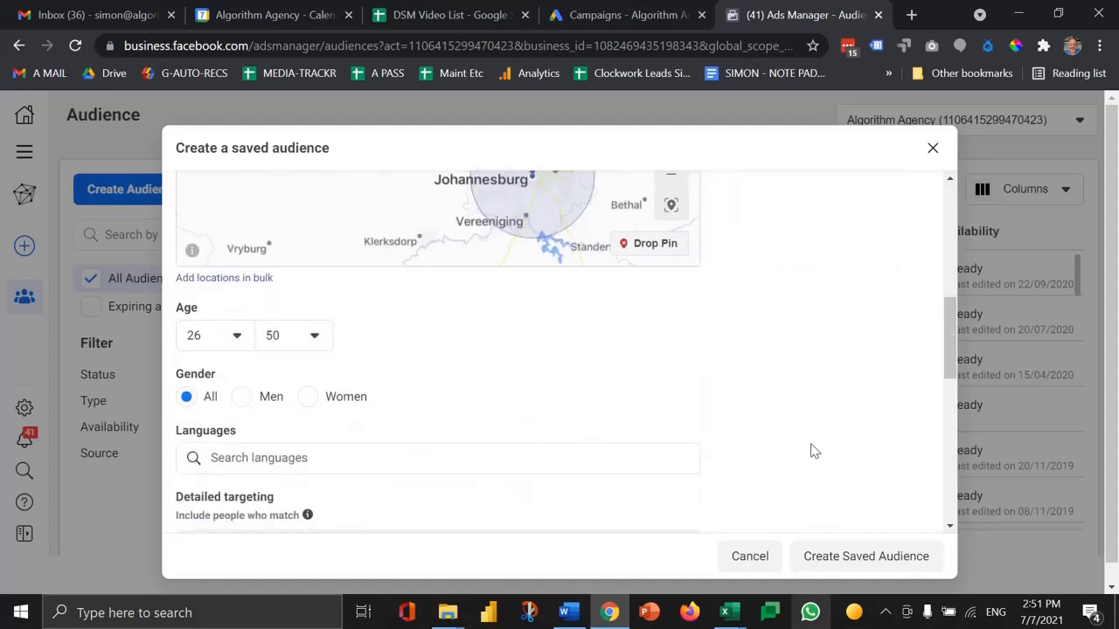
scroll("down", 3)
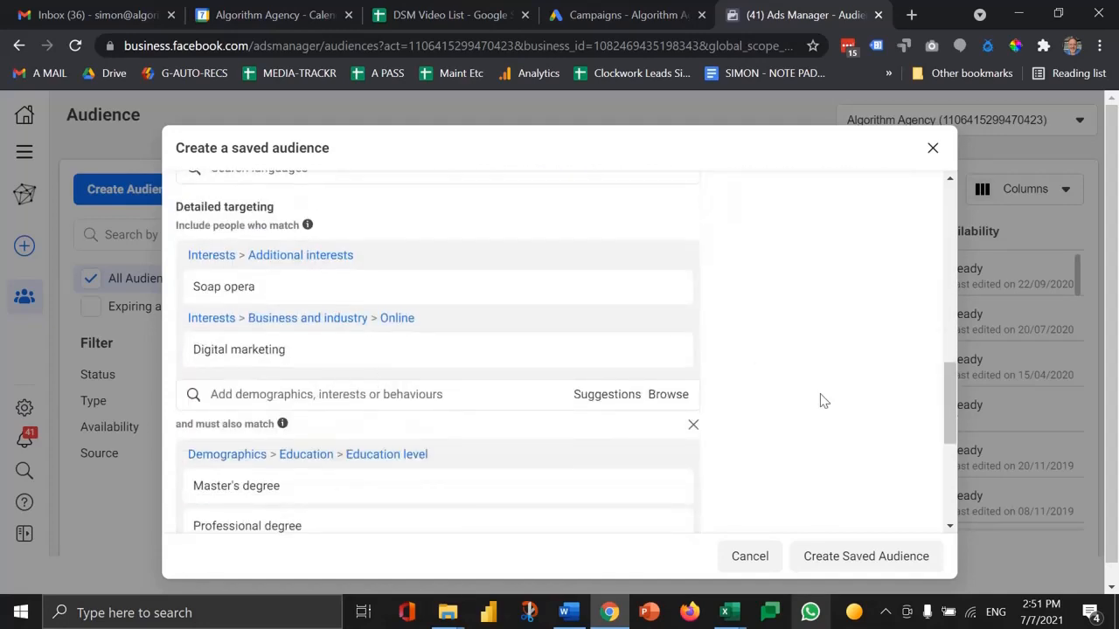
scroll("down", 3)
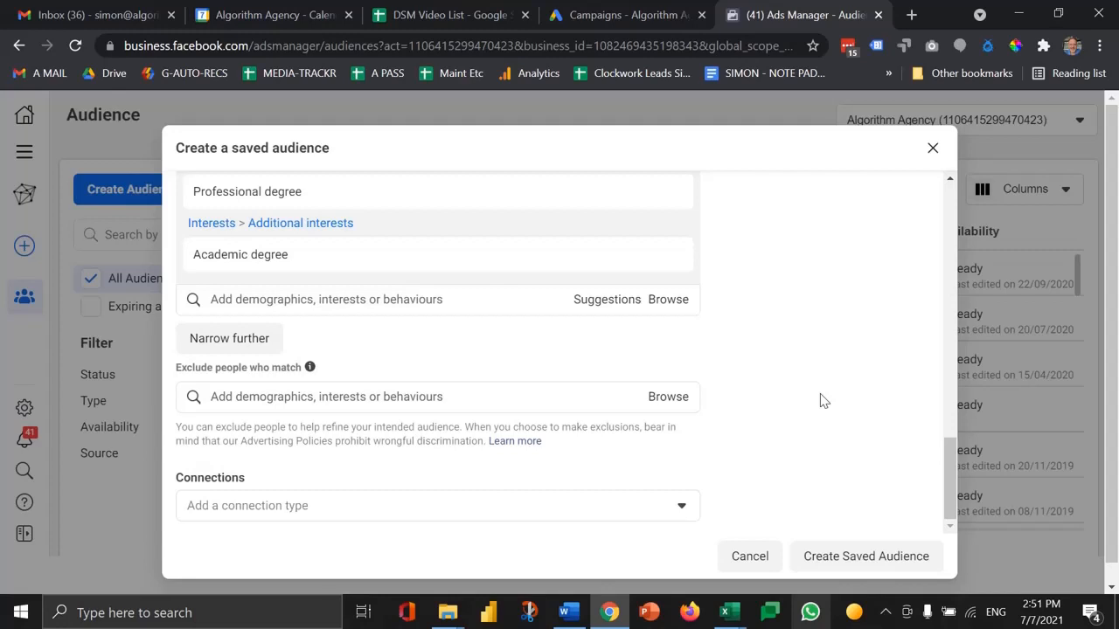
scroll("up", 3)
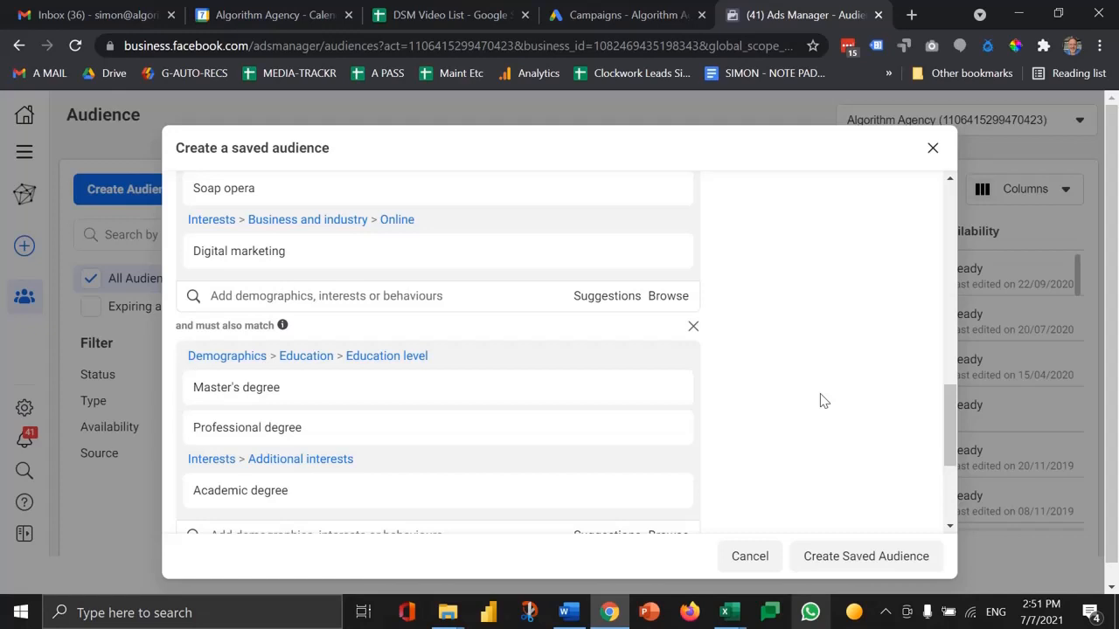
mouse_move(567, 360)
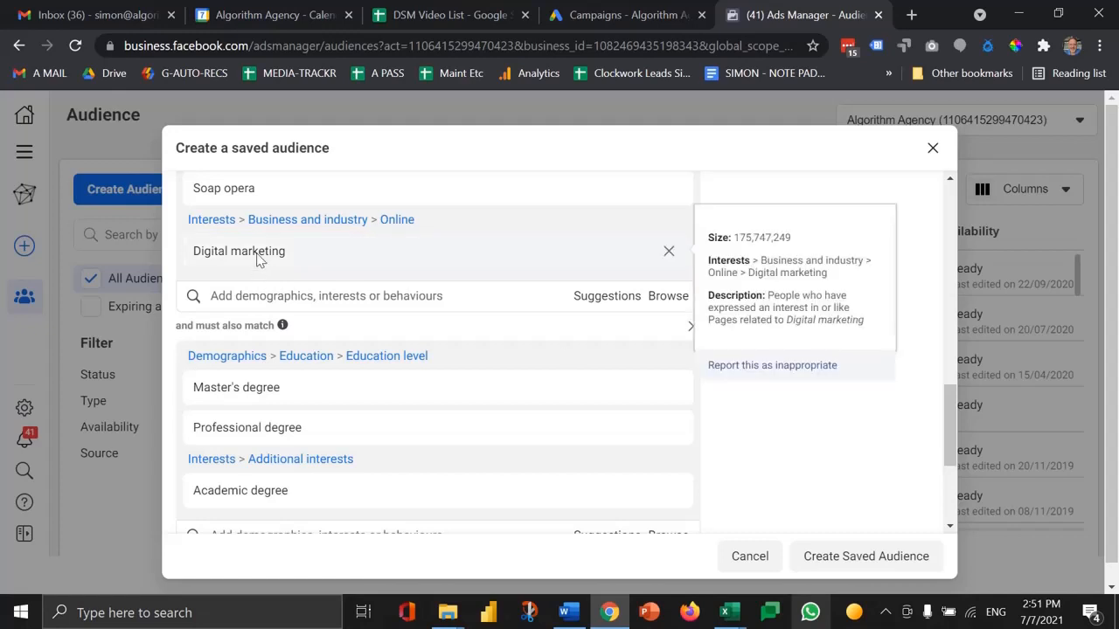
mouse_move(259, 295)
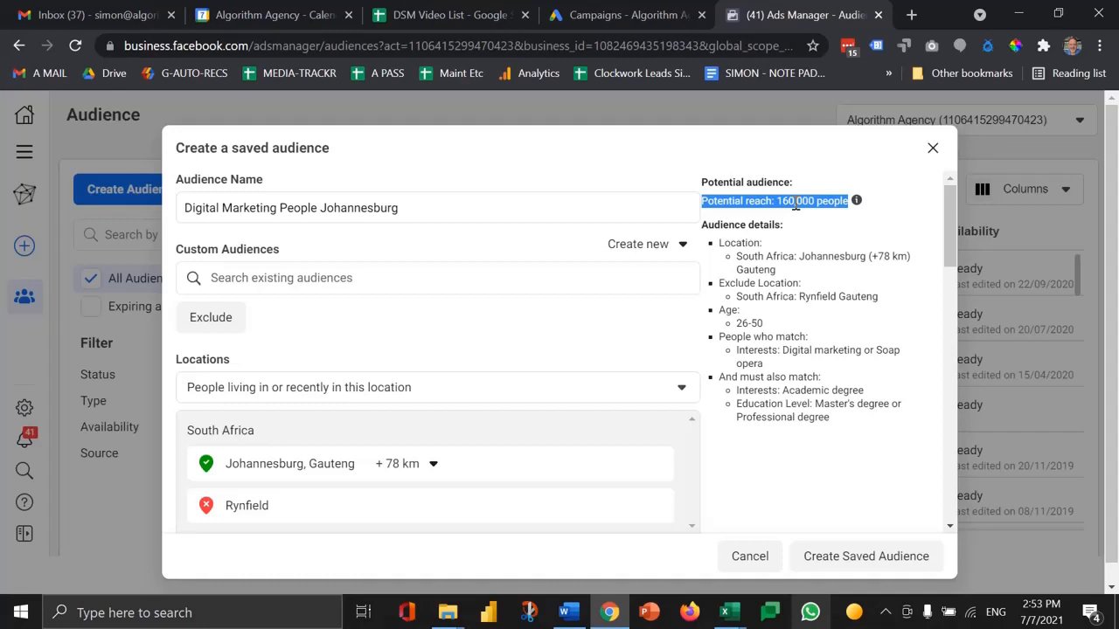
mouse_move(794, 292)
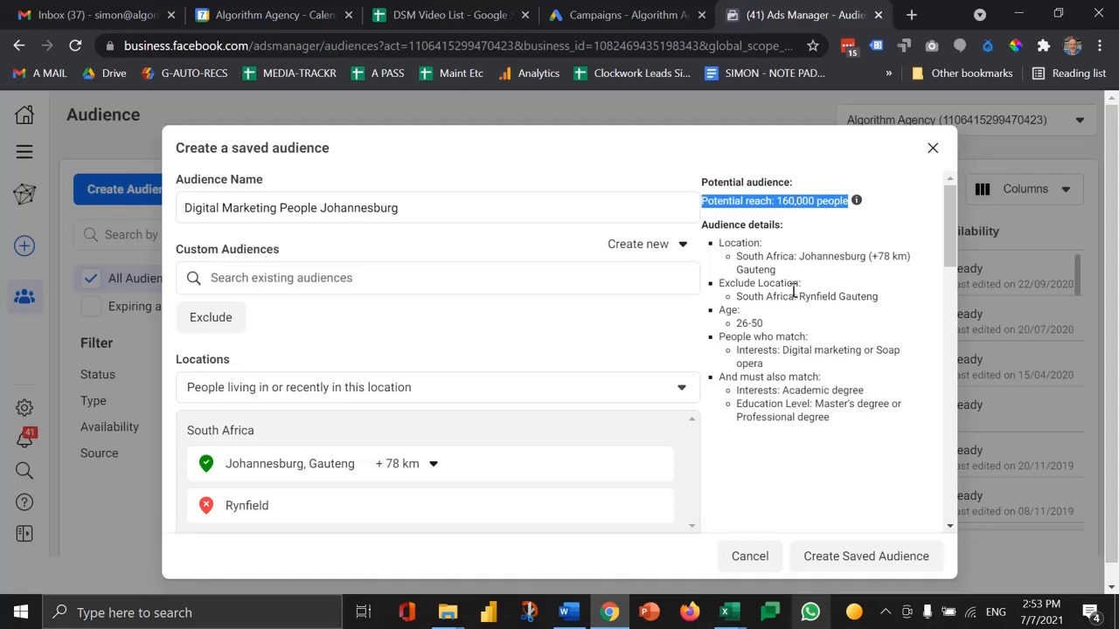
mouse_move(790, 291)
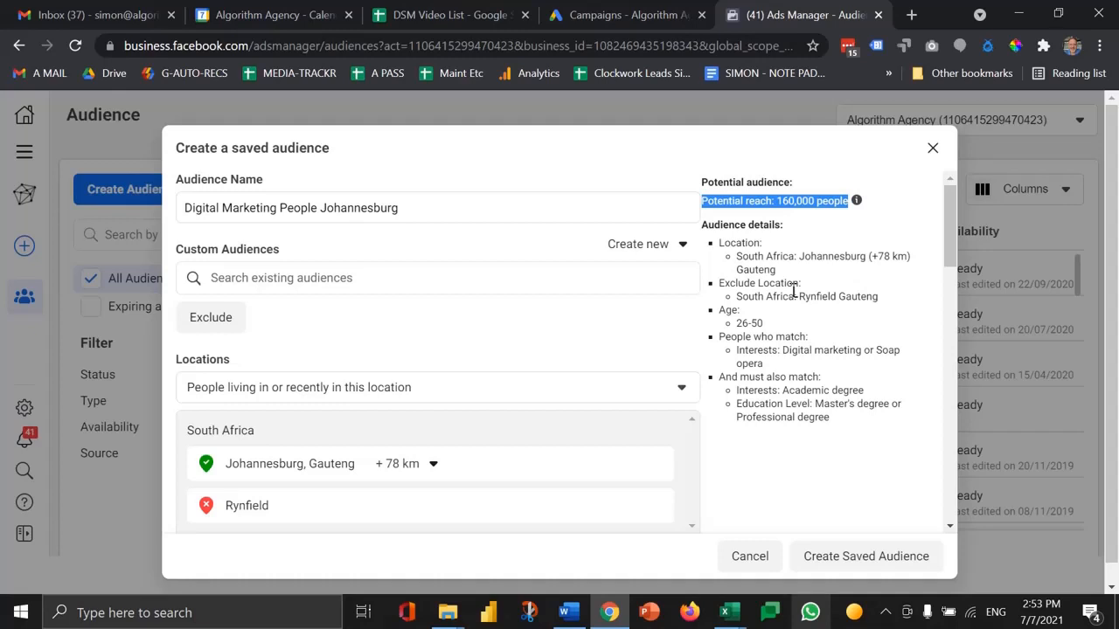
Step: Create the saved audience so it is listed as Ready with size 160,000
scroll("down", 3)
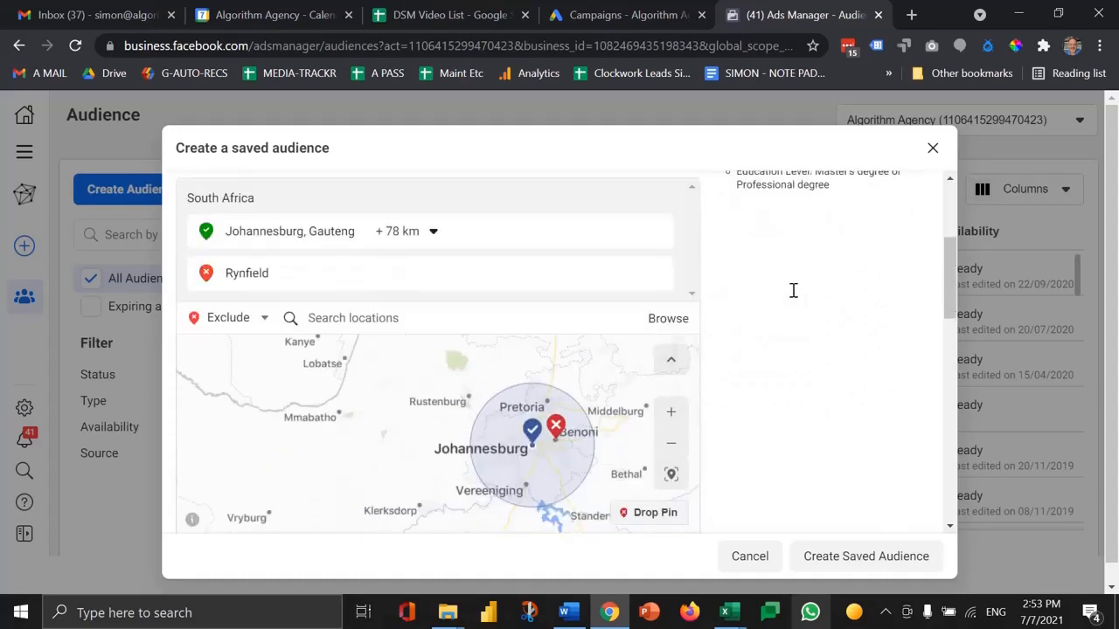
scroll("down", 3)
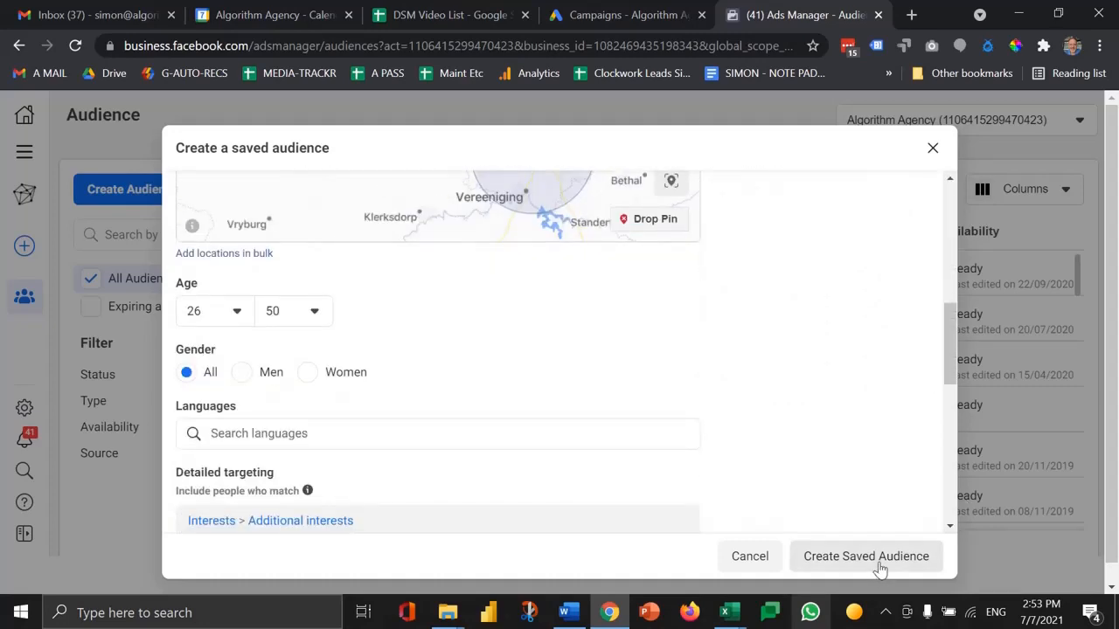
left_click(865, 556)
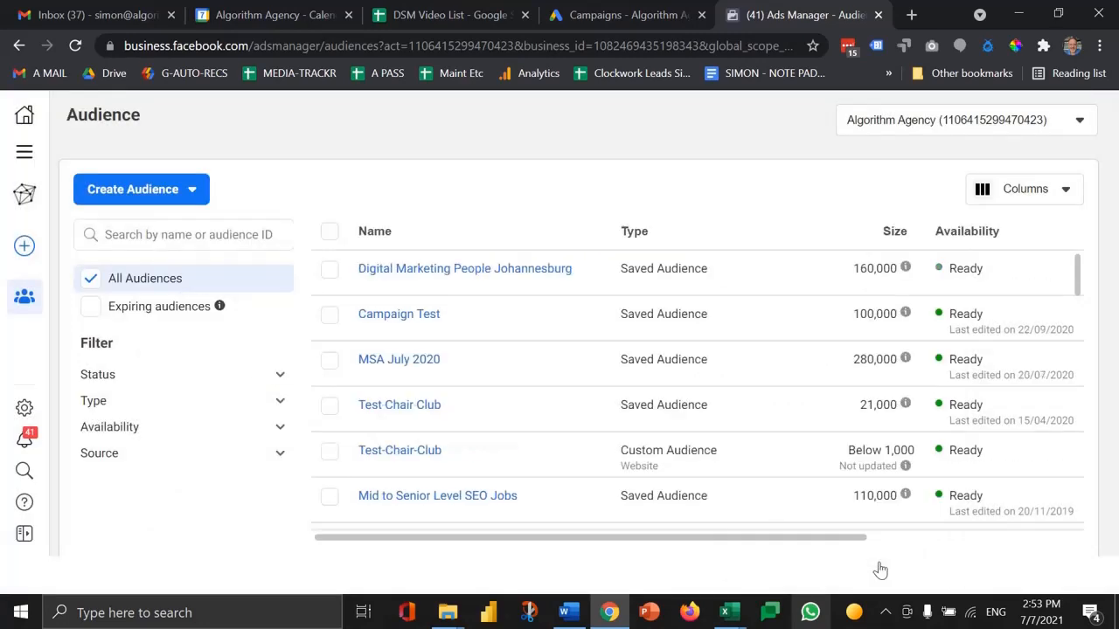
Step: Show the All tools menu over the Audiences list where the new 160,000-person audience sits Ready
left_click(25, 150)
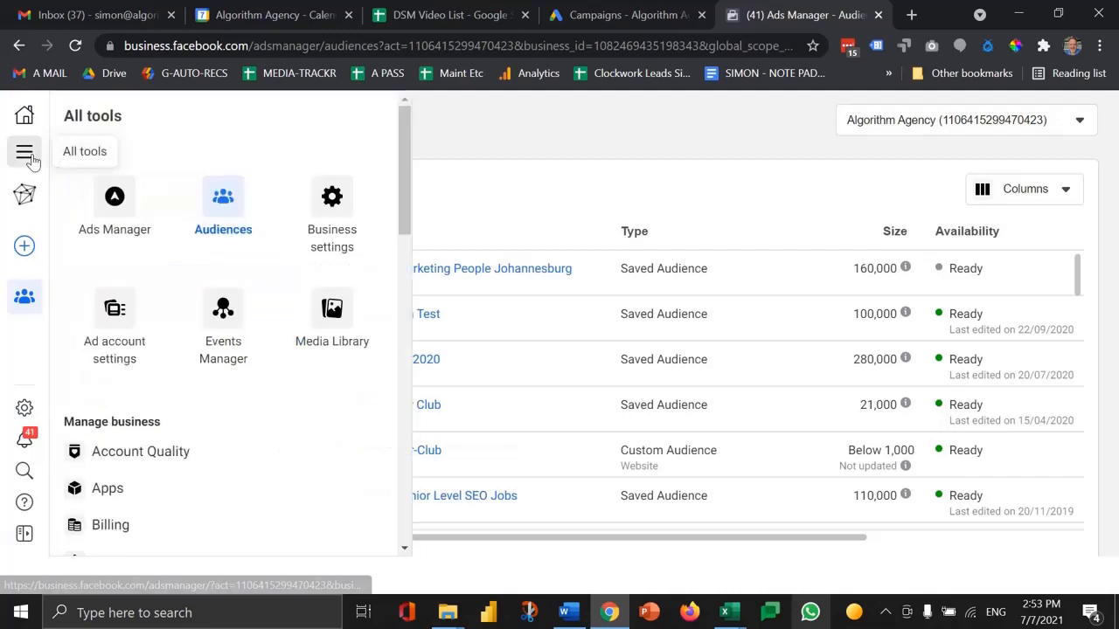
left_click(25, 150)
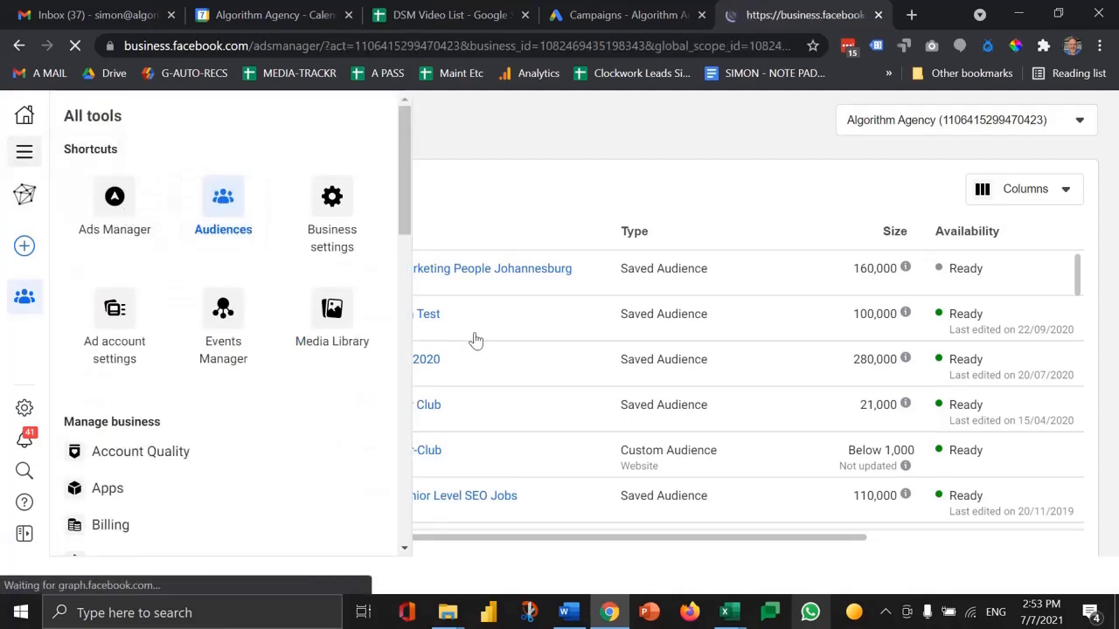